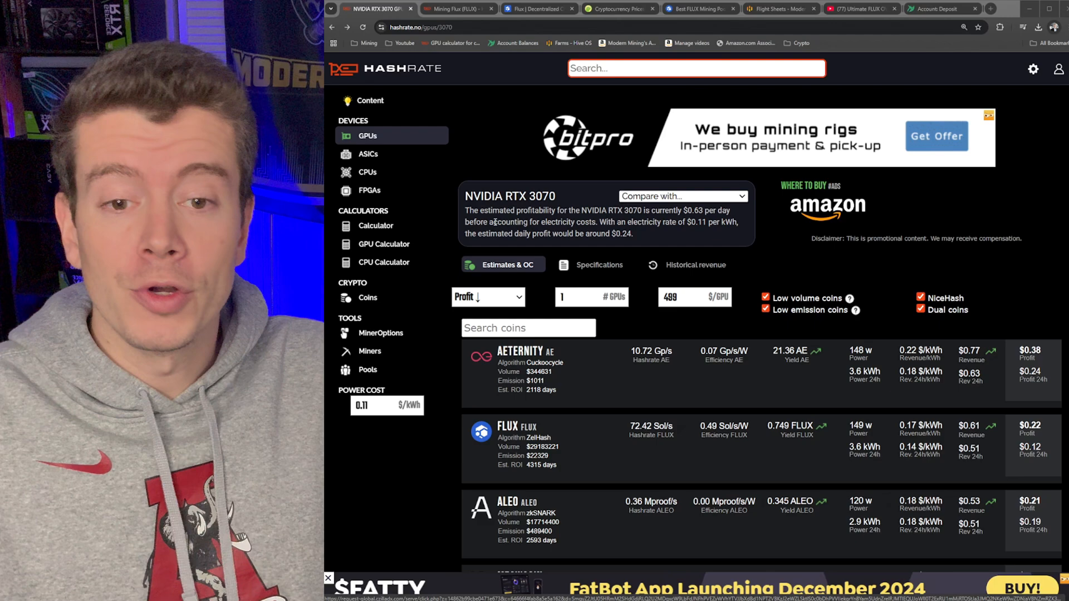
Step: Browse the runonflux.io homepage, then view FLUX on CoinGecko at $0.8364, up 12.3%
scroll(down, 3)
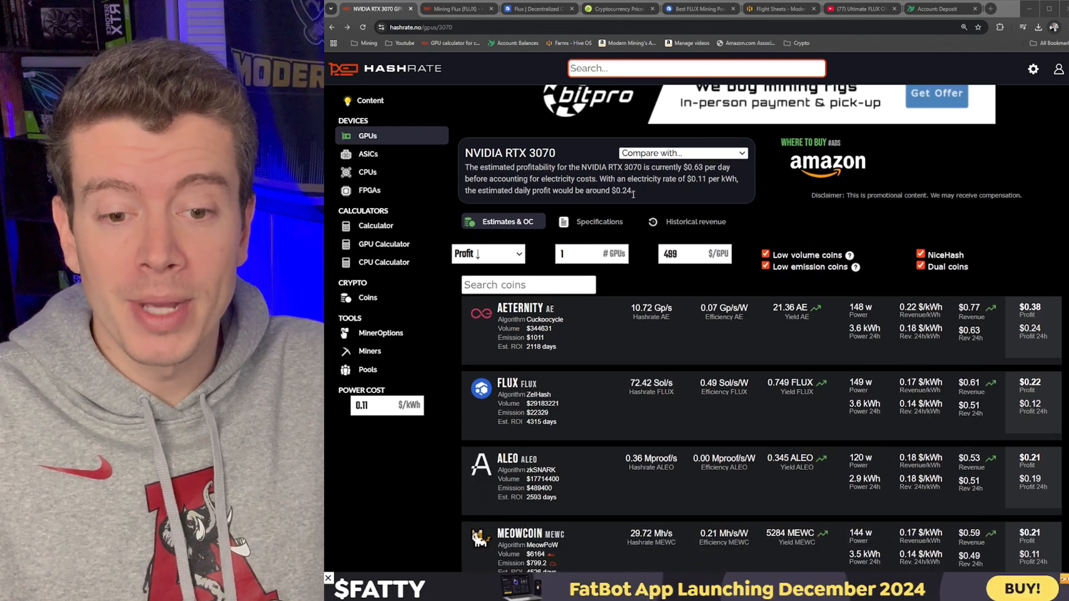
scroll(down, 3)
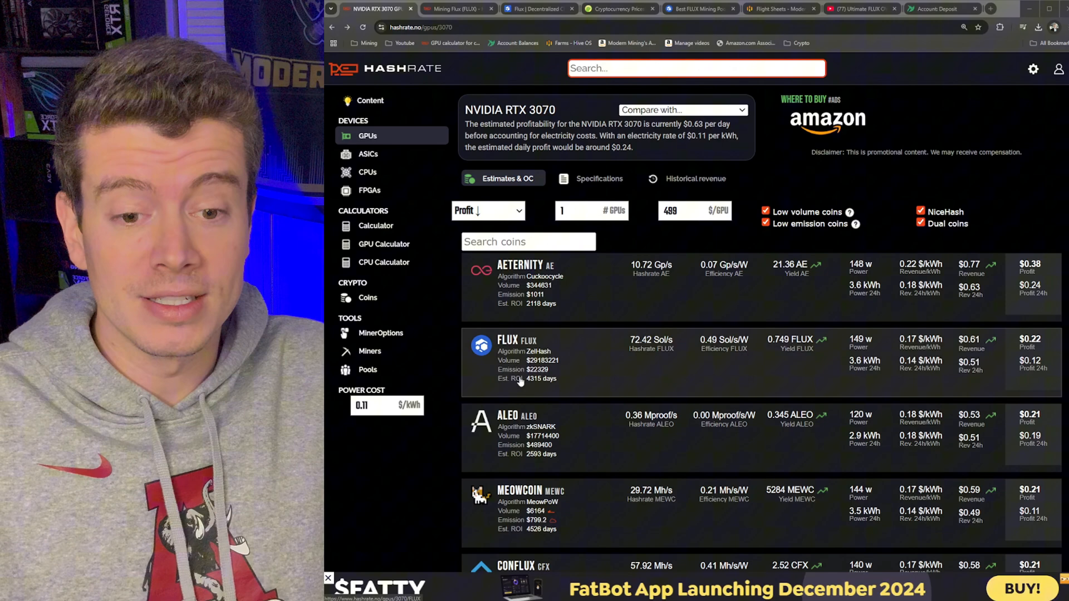
mouse_move(847, 371)
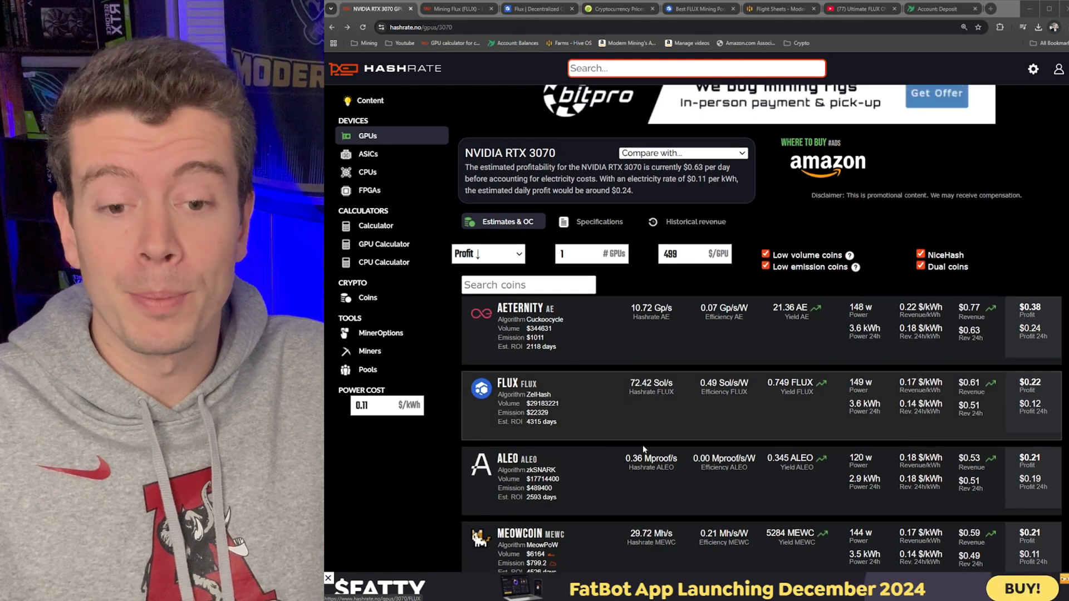
mouse_move(598, 416)
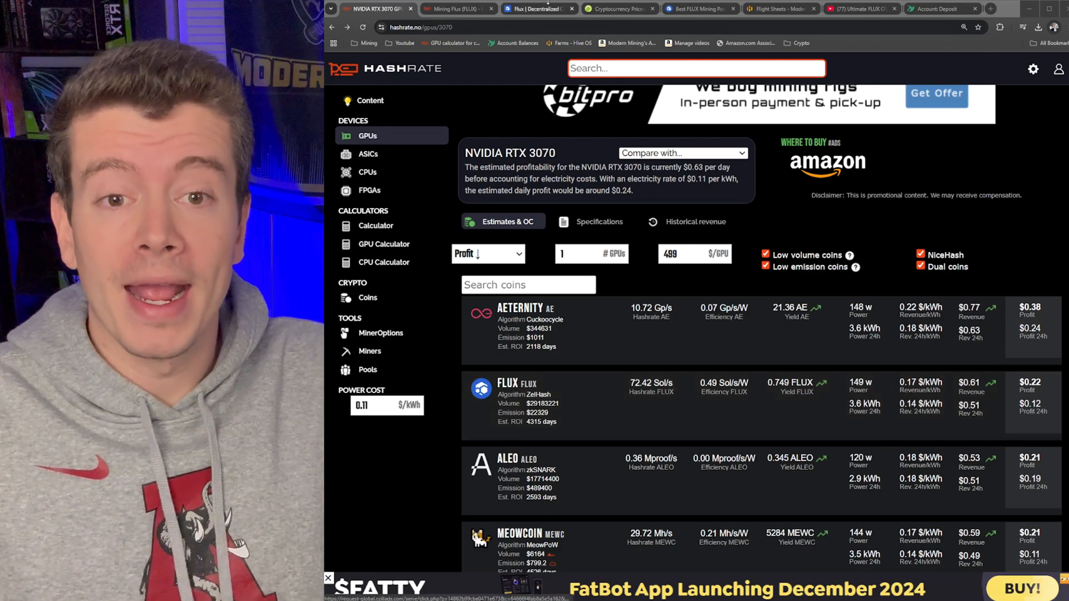
click(535, 9)
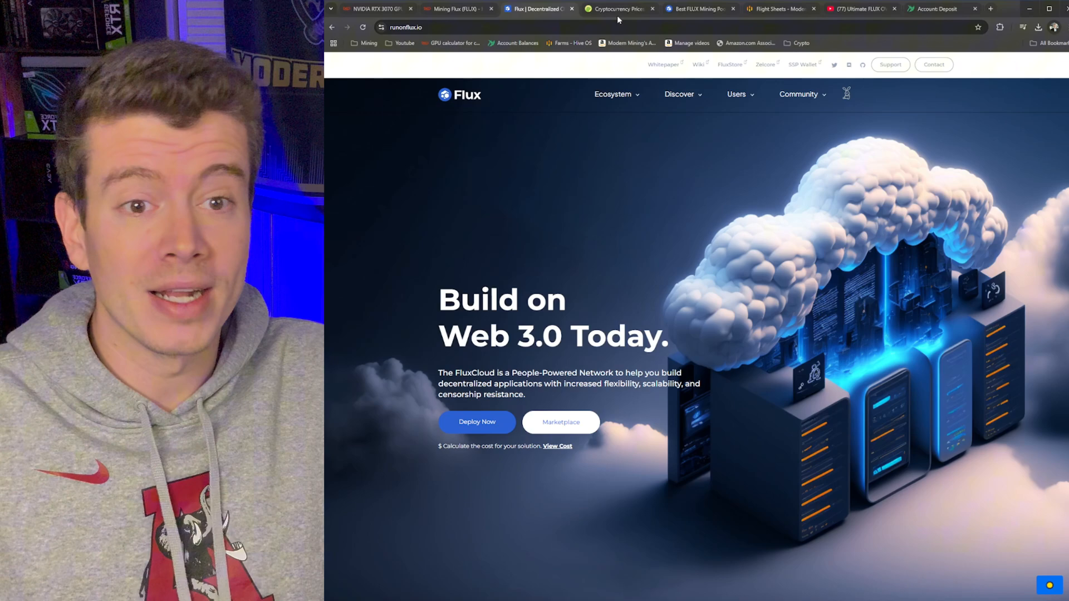
click(617, 8)
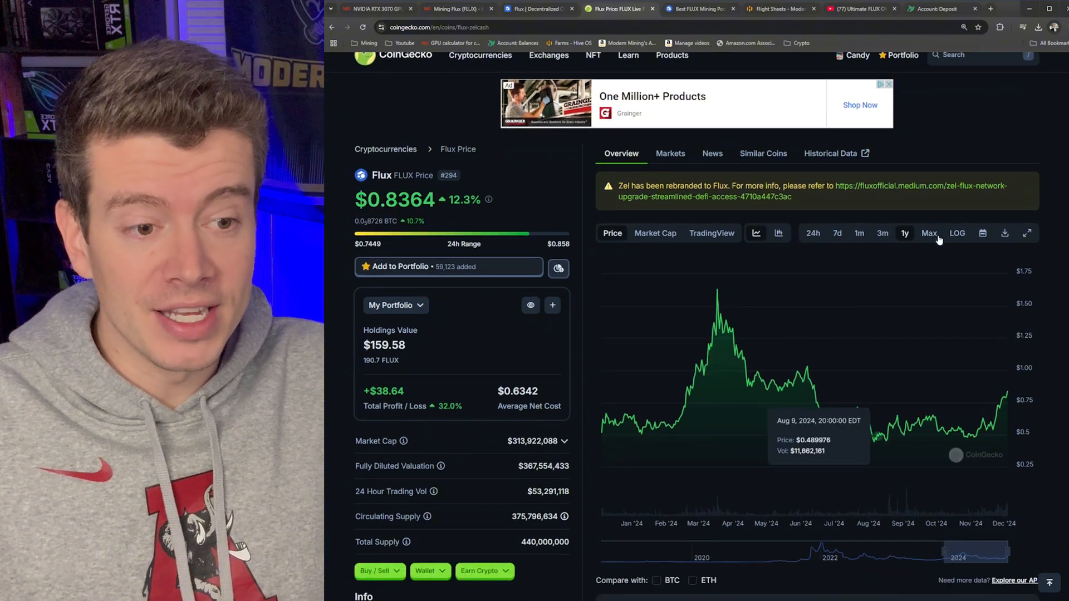
Step: Switch CoinGecko's Flux price chart to the Max range for all-time history
click(929, 234)
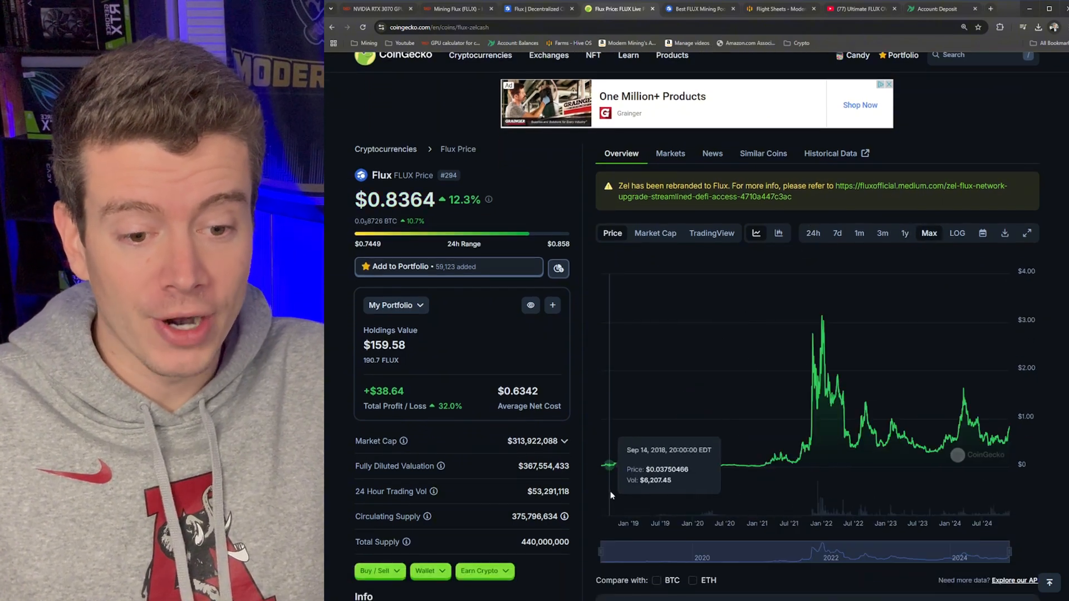
mouse_move(620, 469)
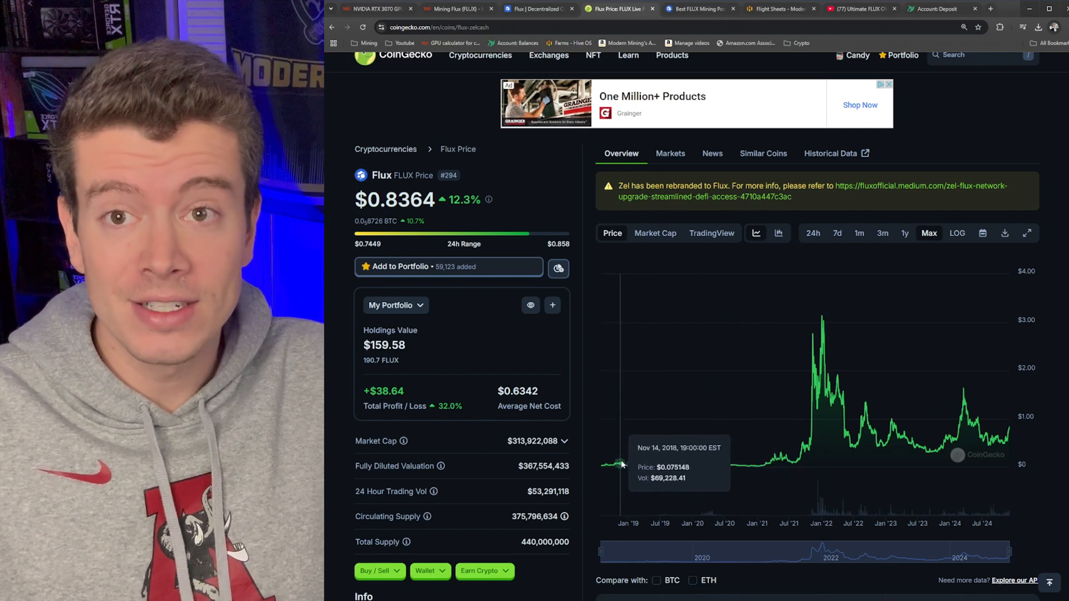
mouse_move(756, 468)
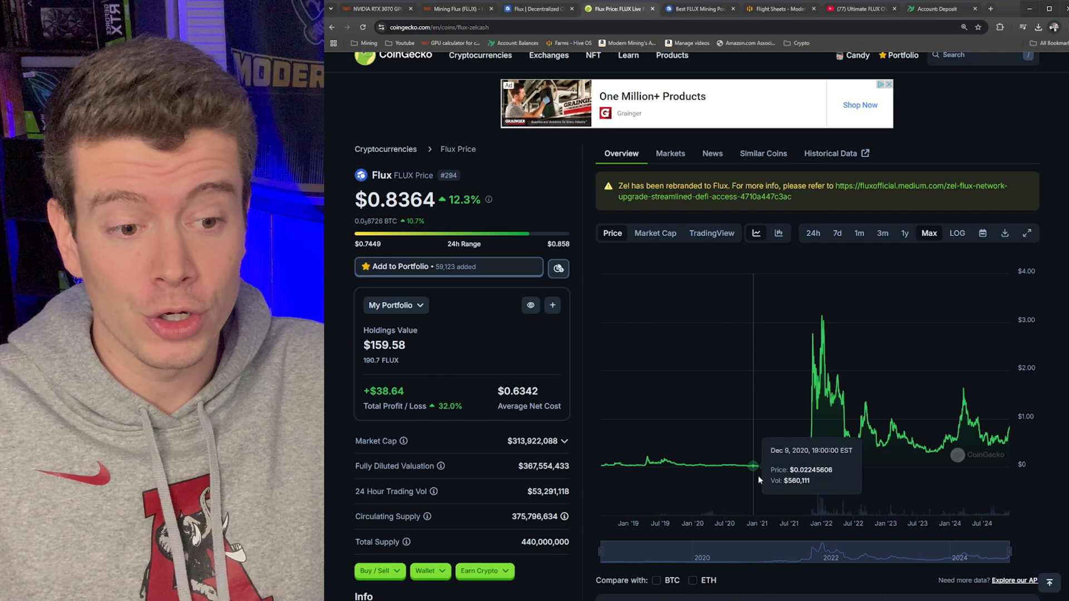
mouse_move(822, 322)
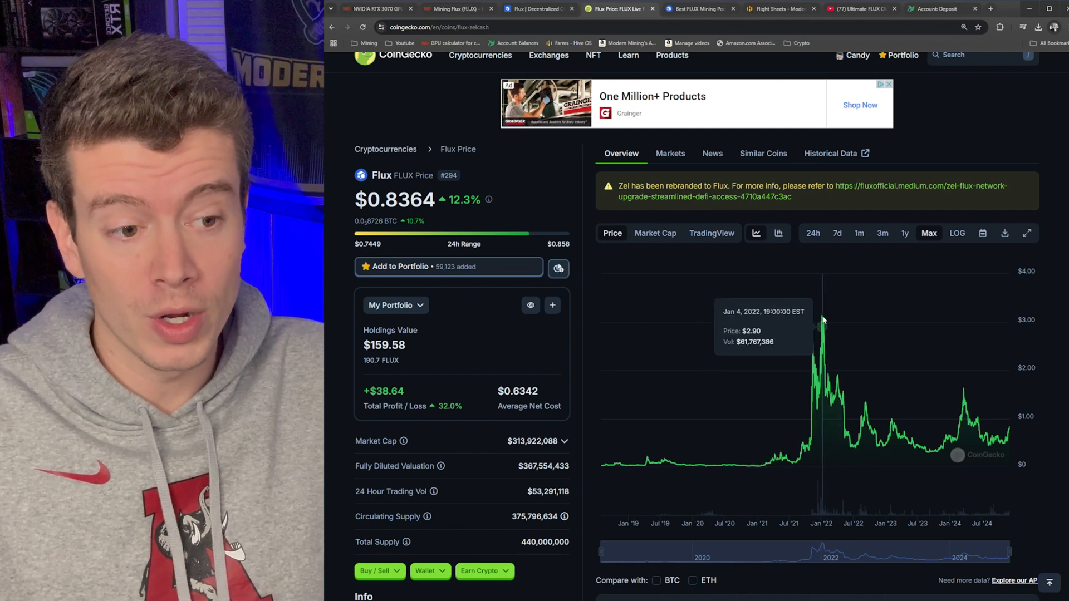
mouse_move(965, 389)
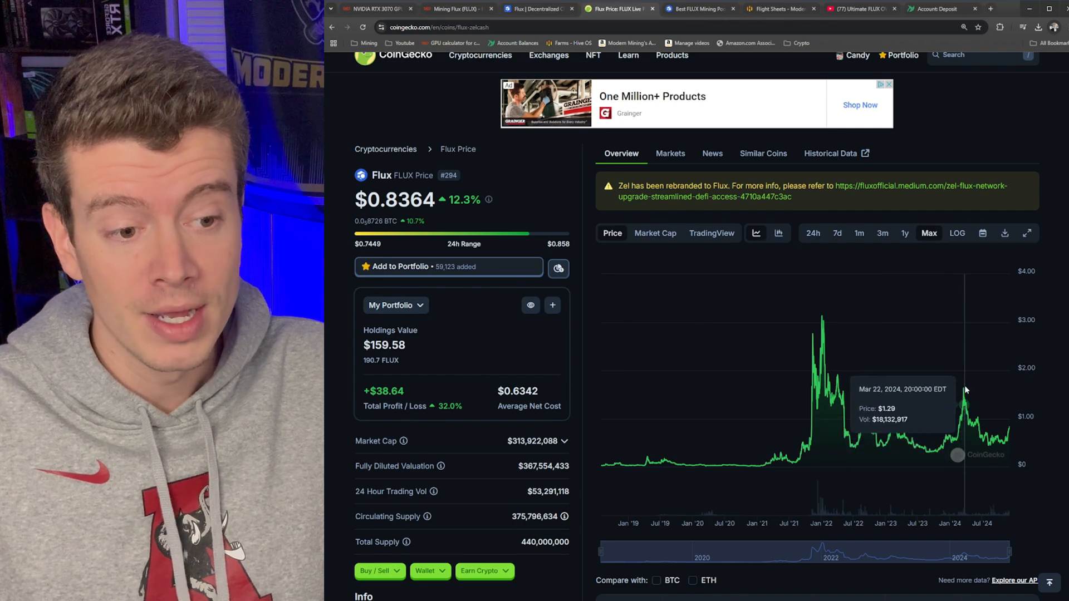
mouse_move(962, 398)
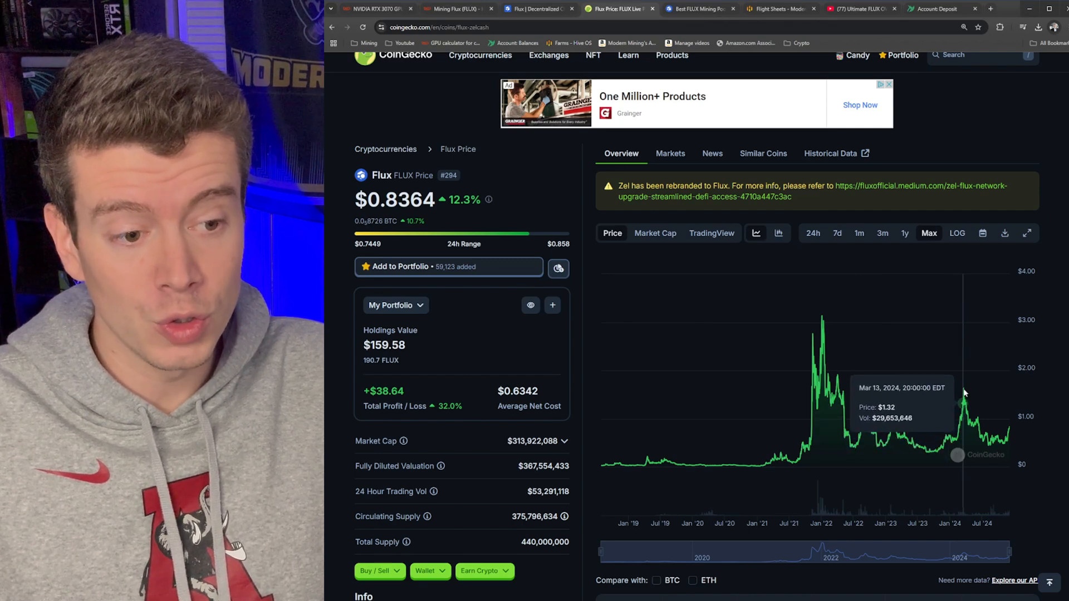
mouse_move(992, 443)
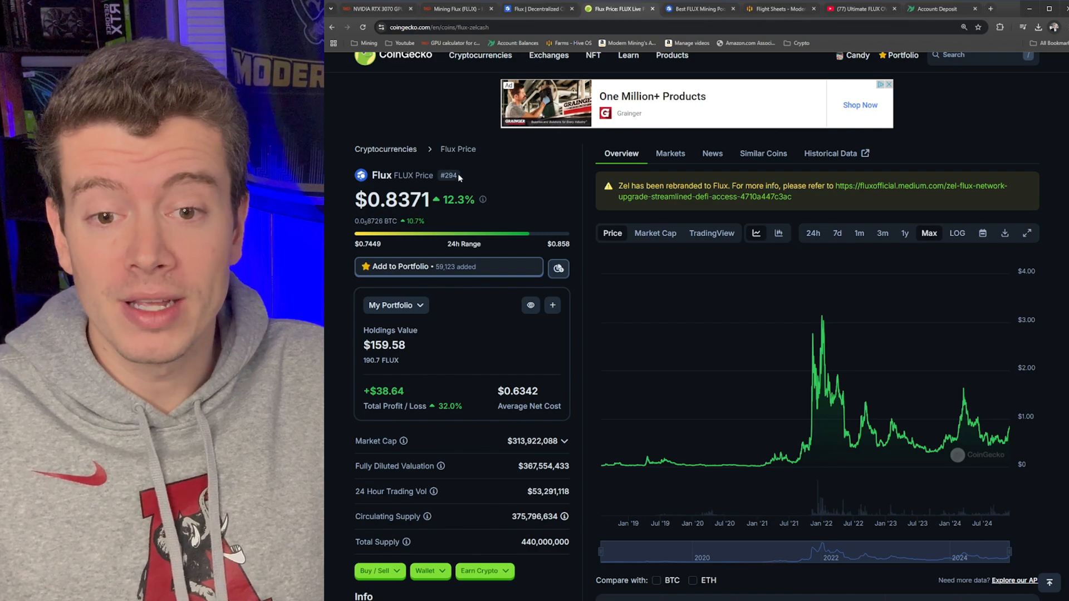
mouse_move(490, 198)
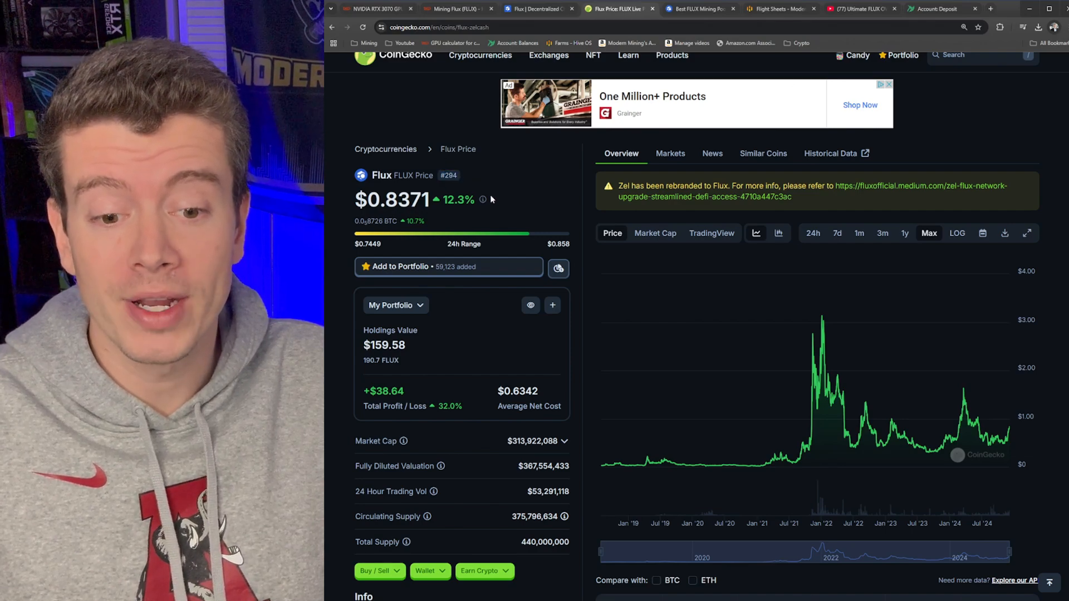
scroll(down, 3)
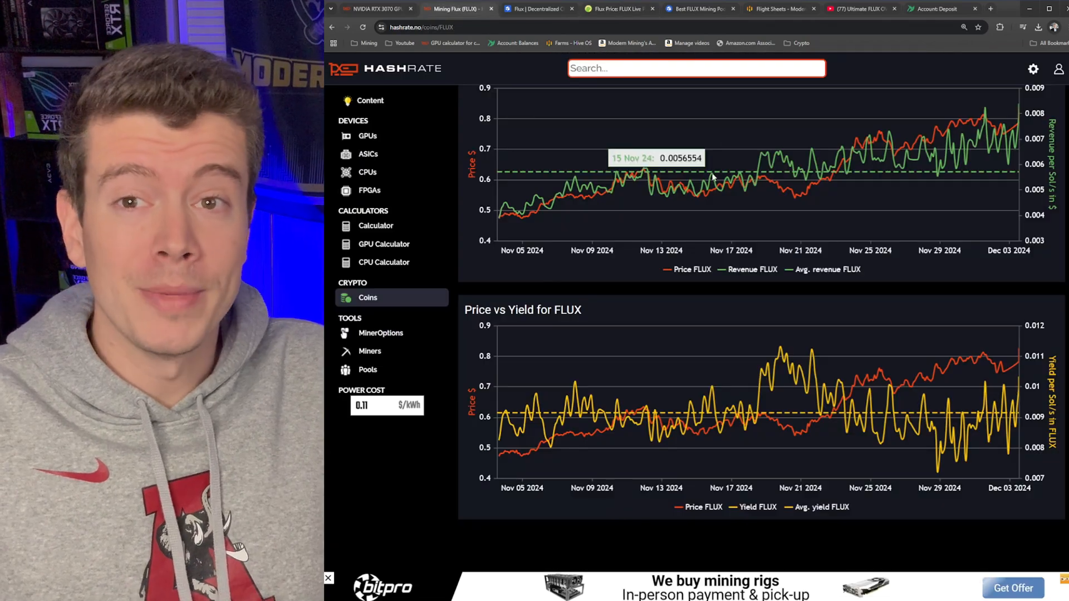
mouse_move(712, 191)
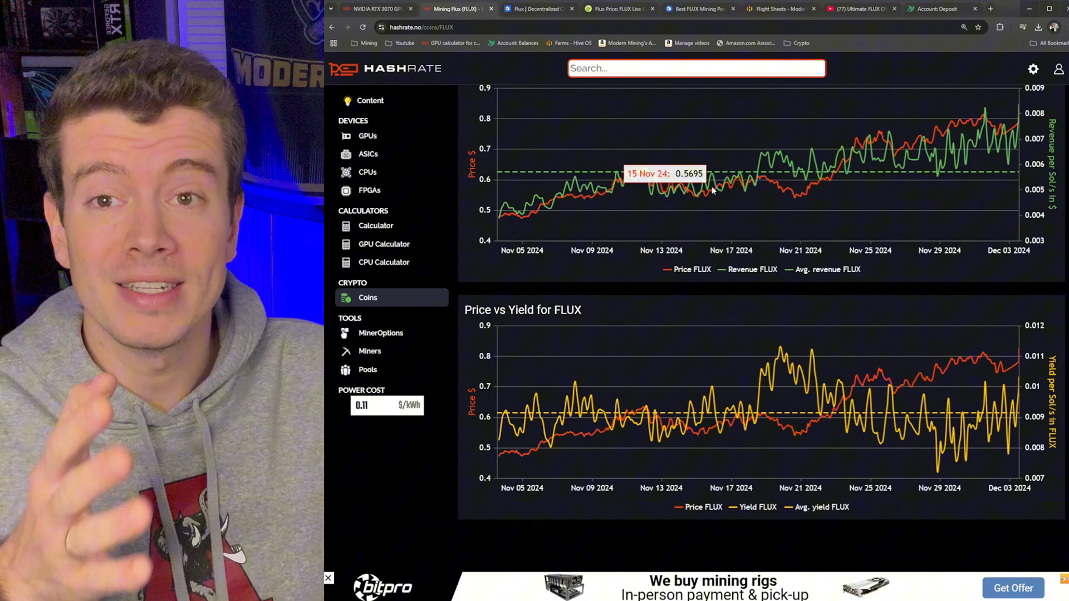
mouse_move(696, 251)
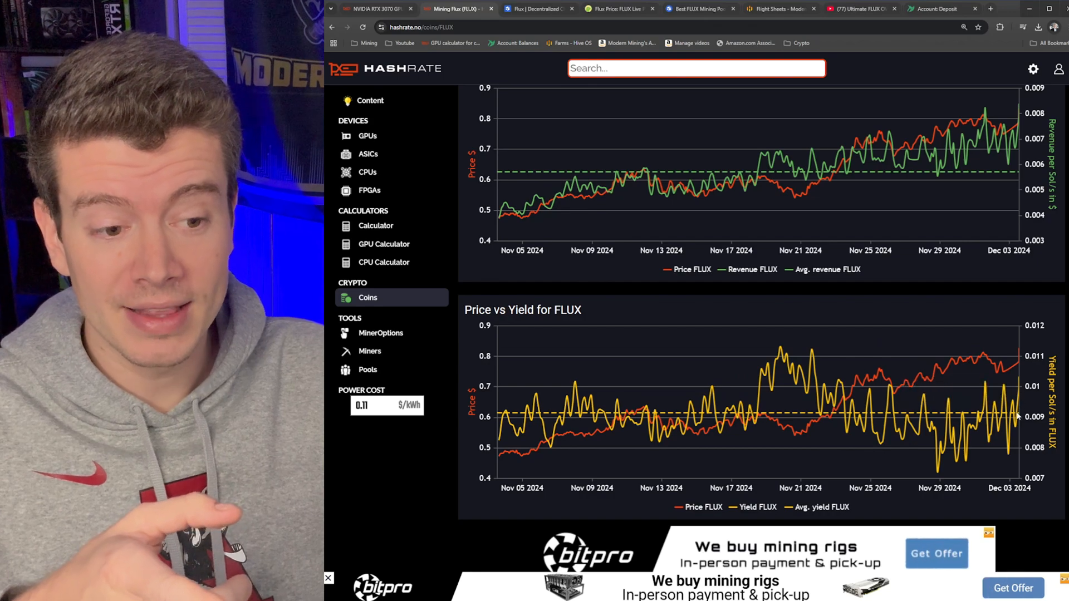
mouse_move(1016, 382)
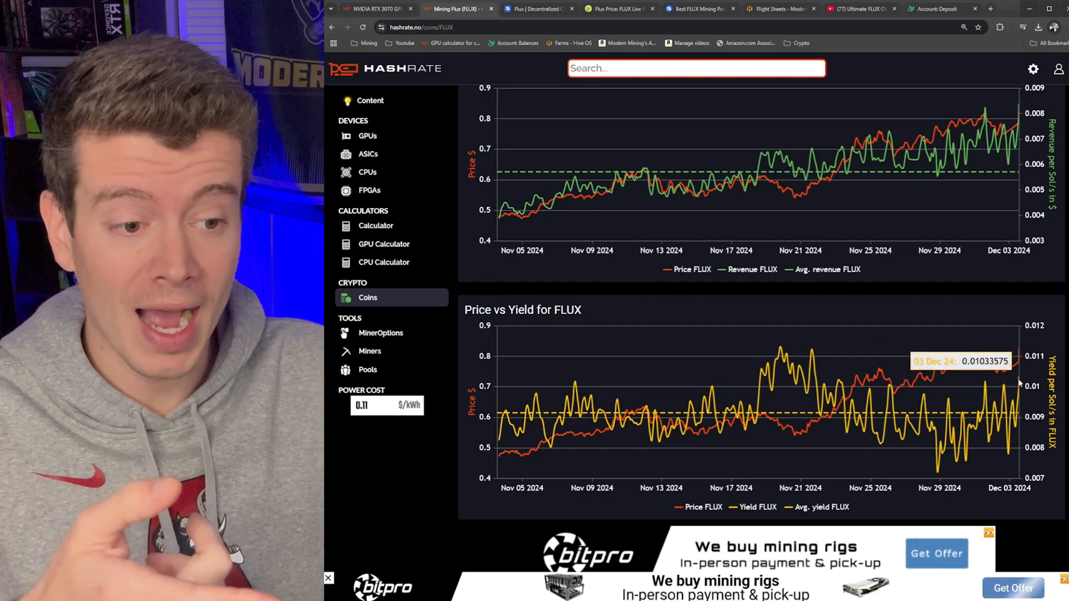
mouse_move(508, 414)
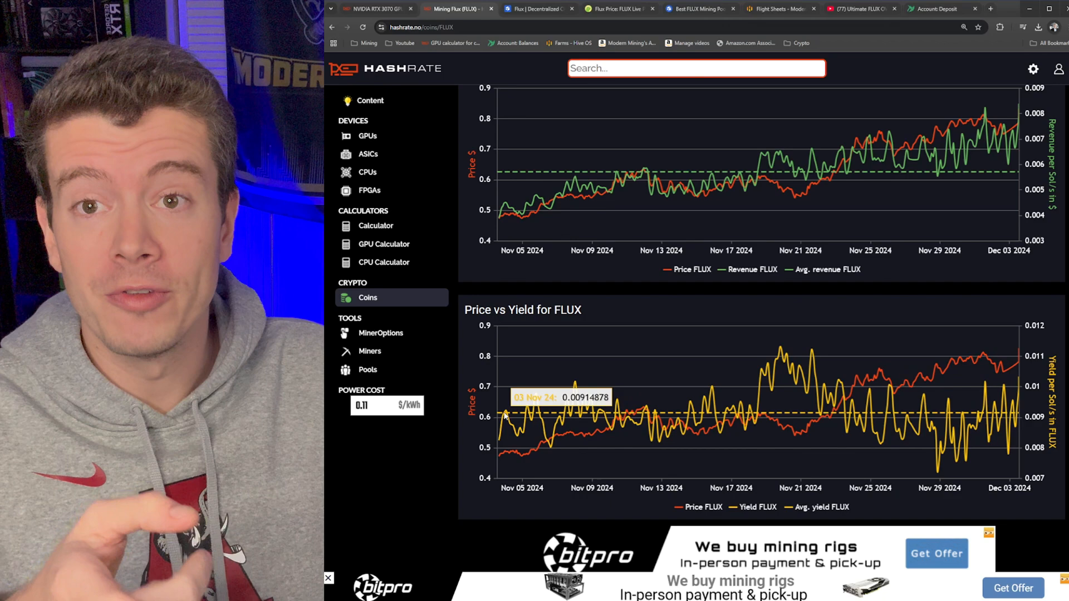
mouse_move(537, 402)
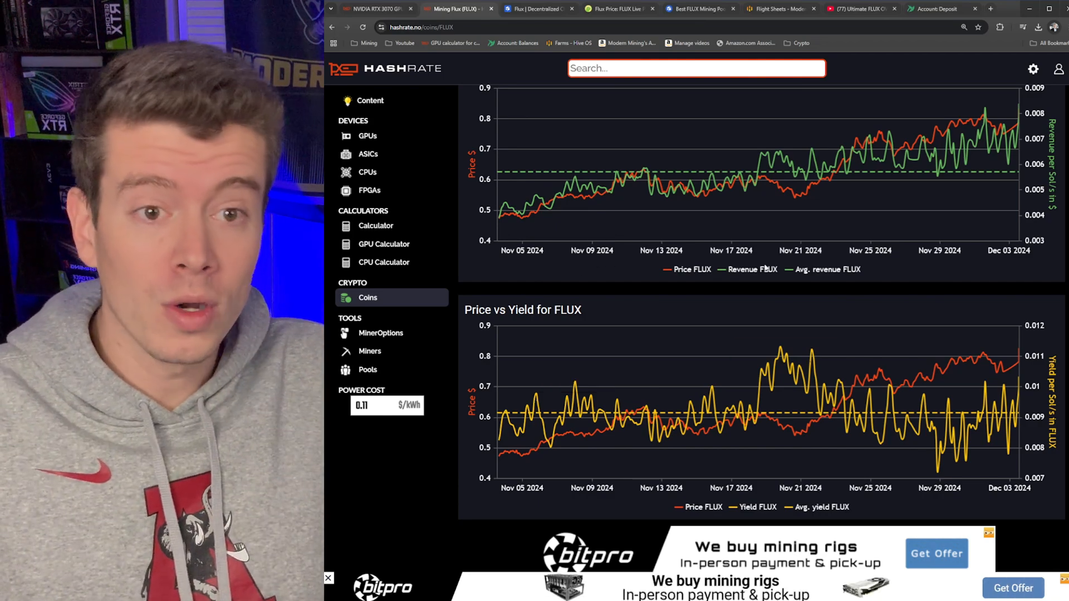
mouse_move(638, 174)
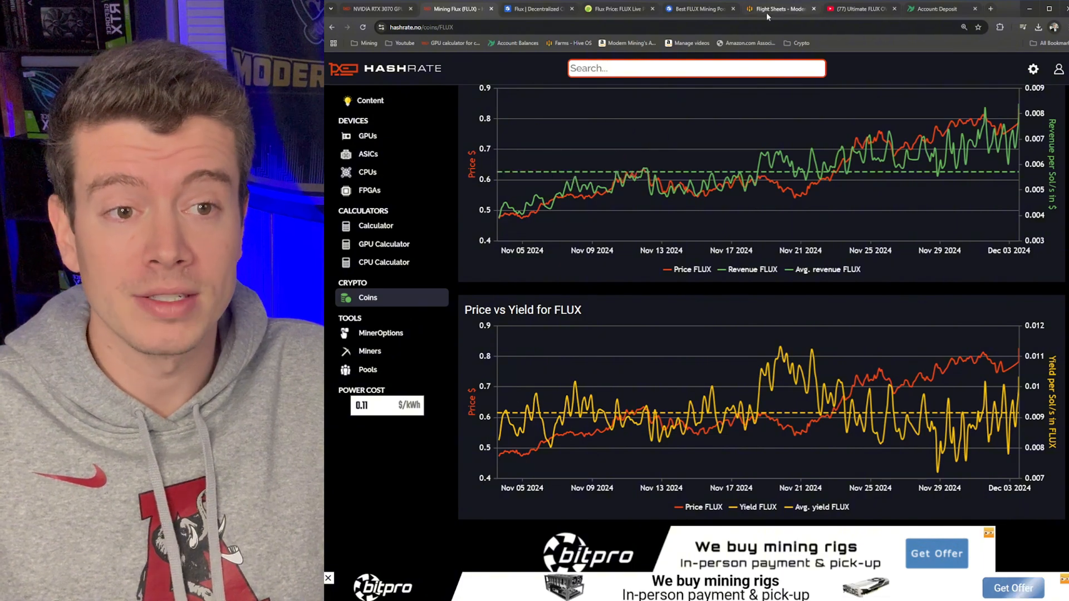
Step: Unset TheFounder's ALEO flight sheet so it shows a missing flight sheet
click(782, 9)
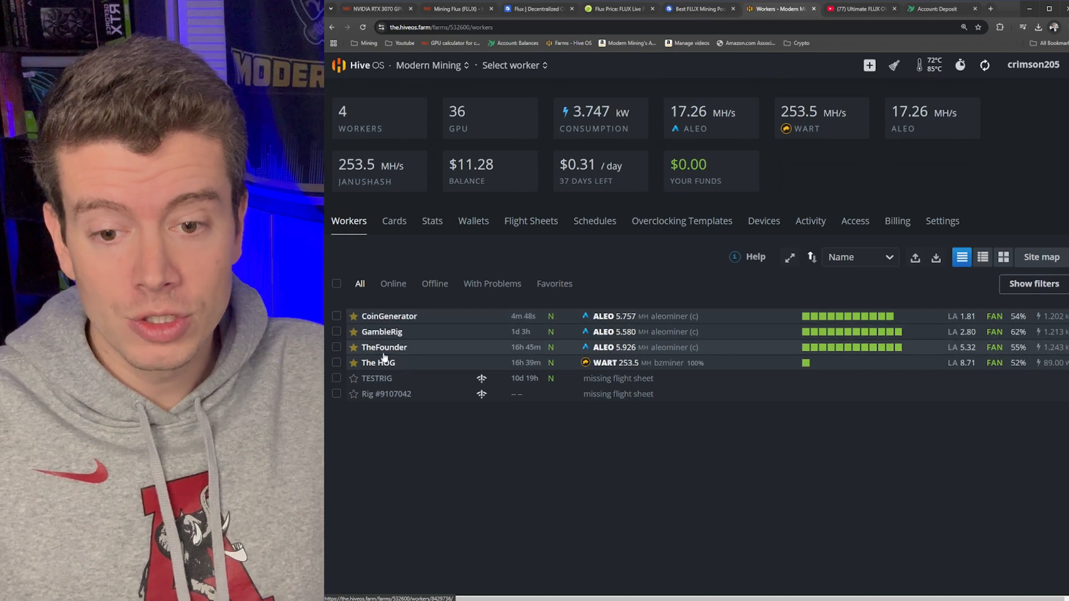
click(382, 346)
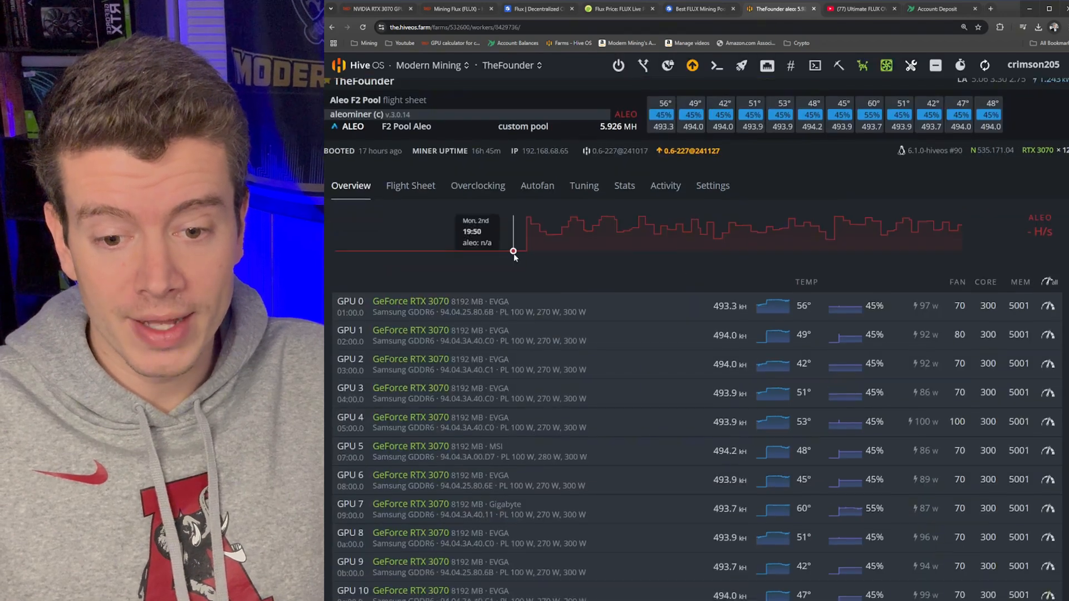
scroll(down, 3)
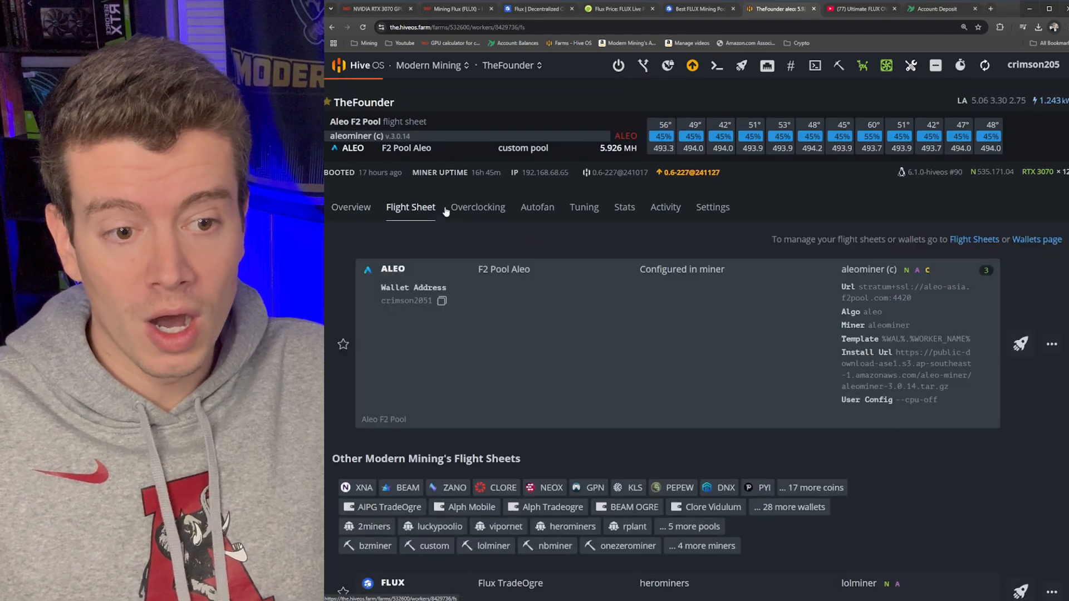
click(1051, 343)
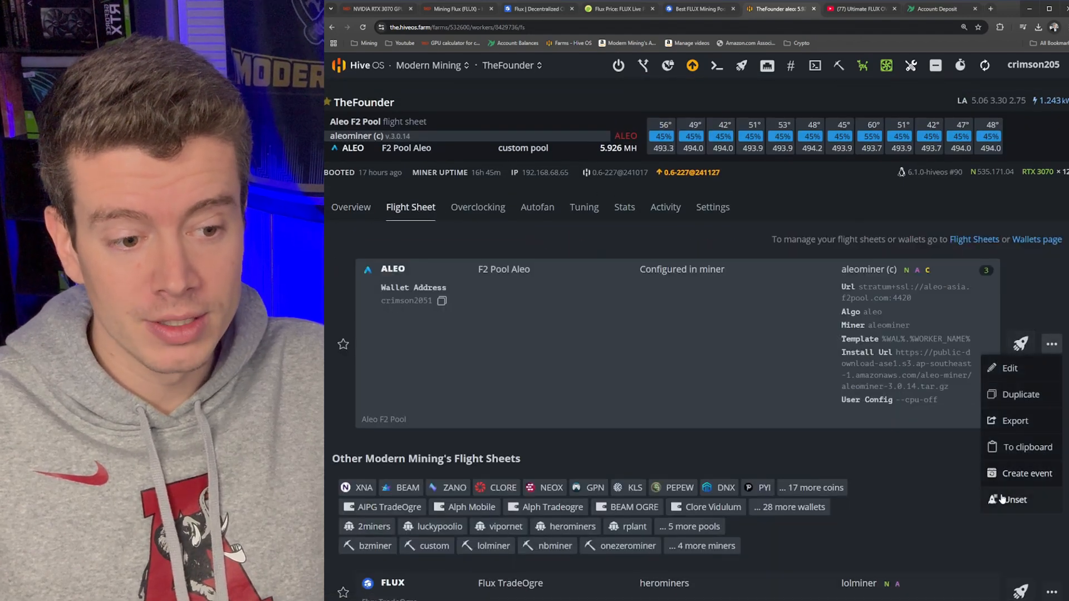
click(1013, 500)
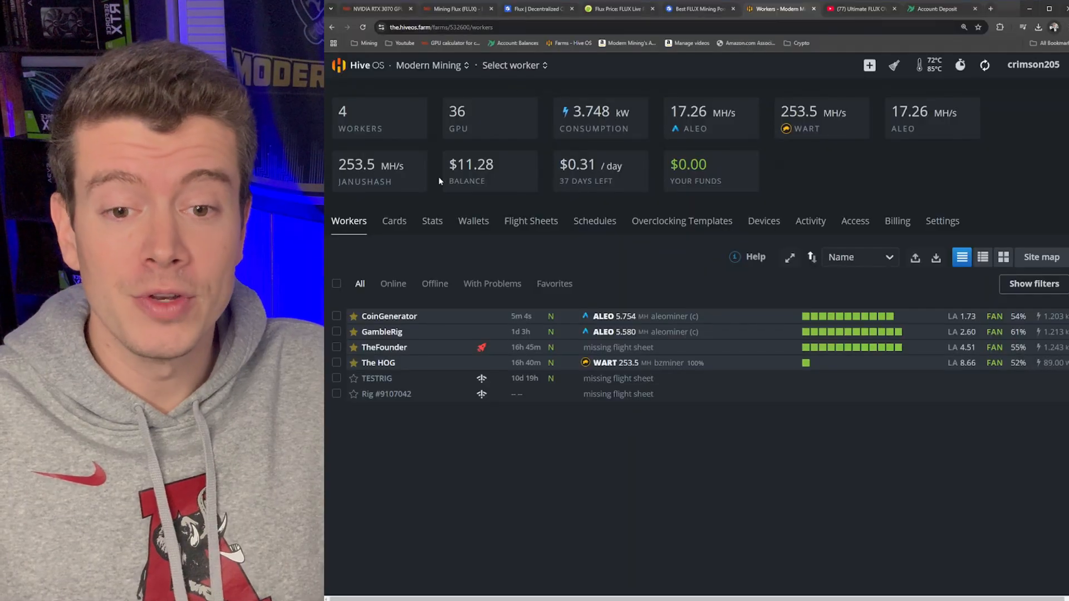
mouse_move(473, 221)
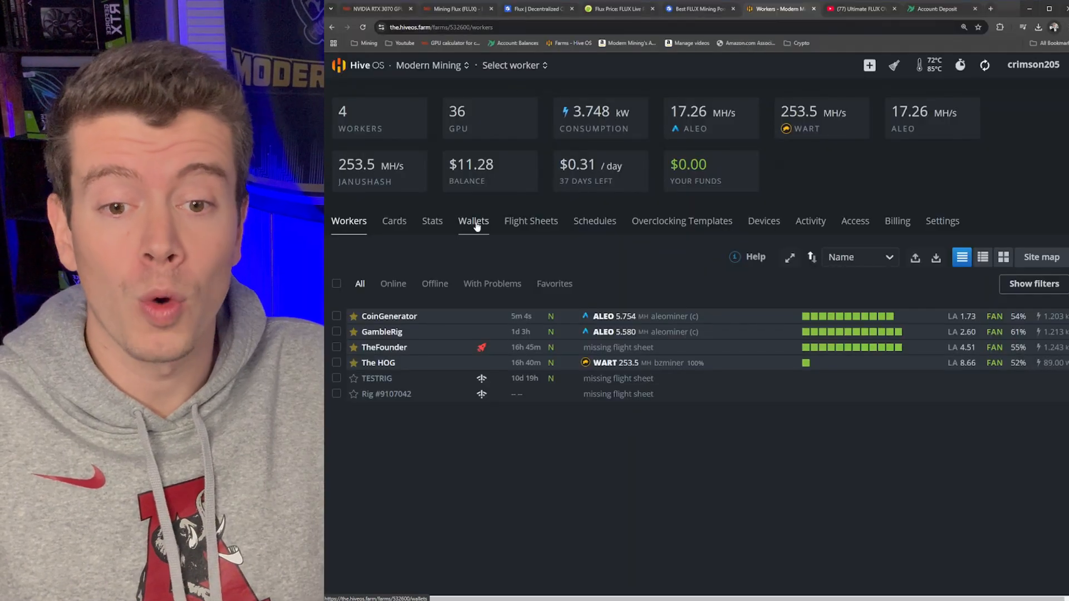
Step: Add a new wallet in Hive OS with FLUX as its coin
click(473, 221)
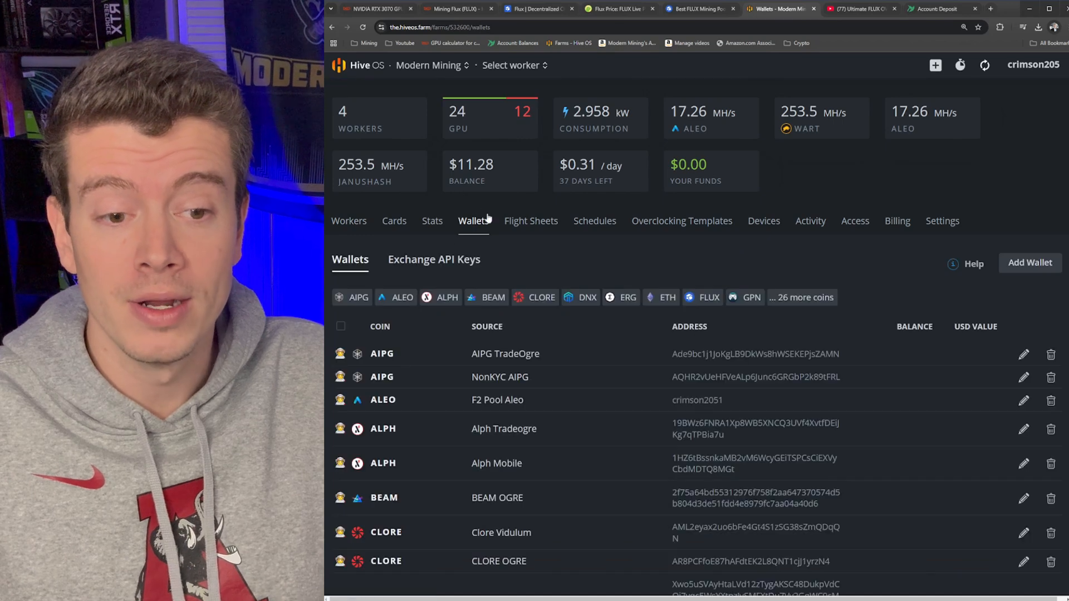
click(1030, 262)
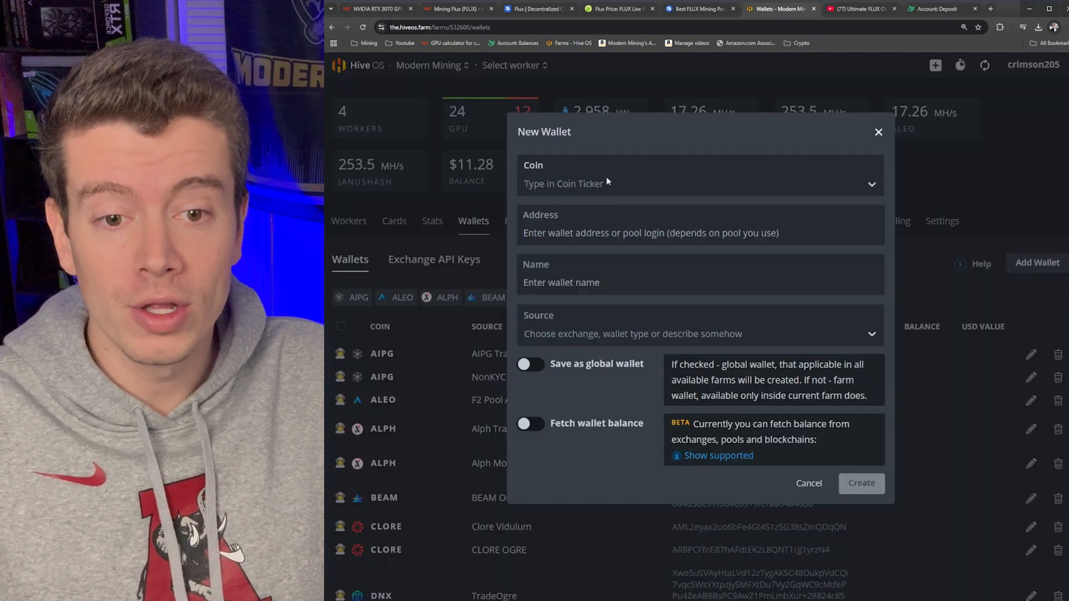
text(flu)
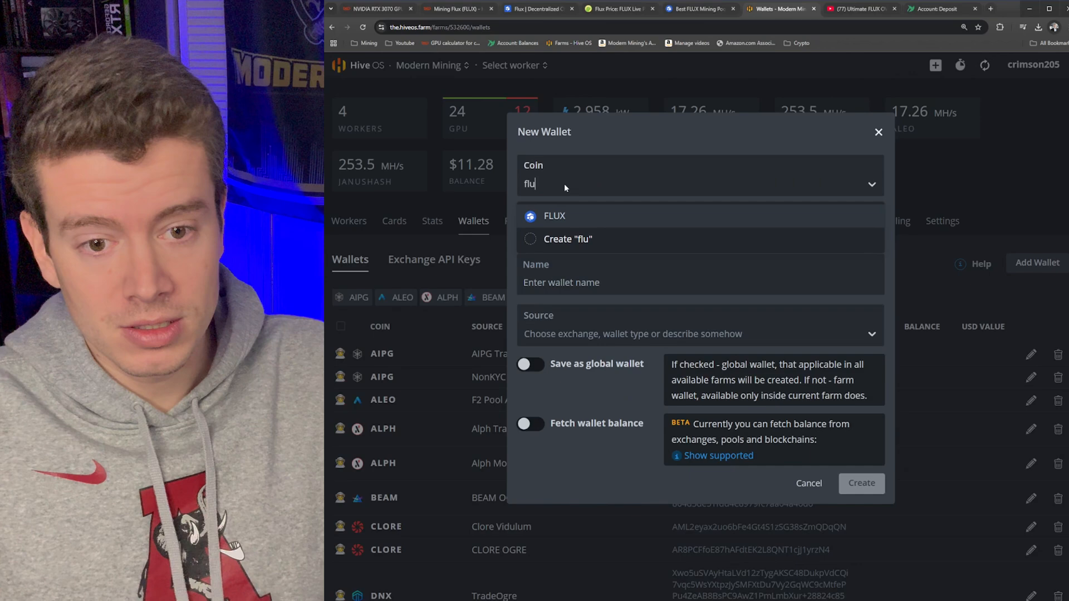
click(555, 216)
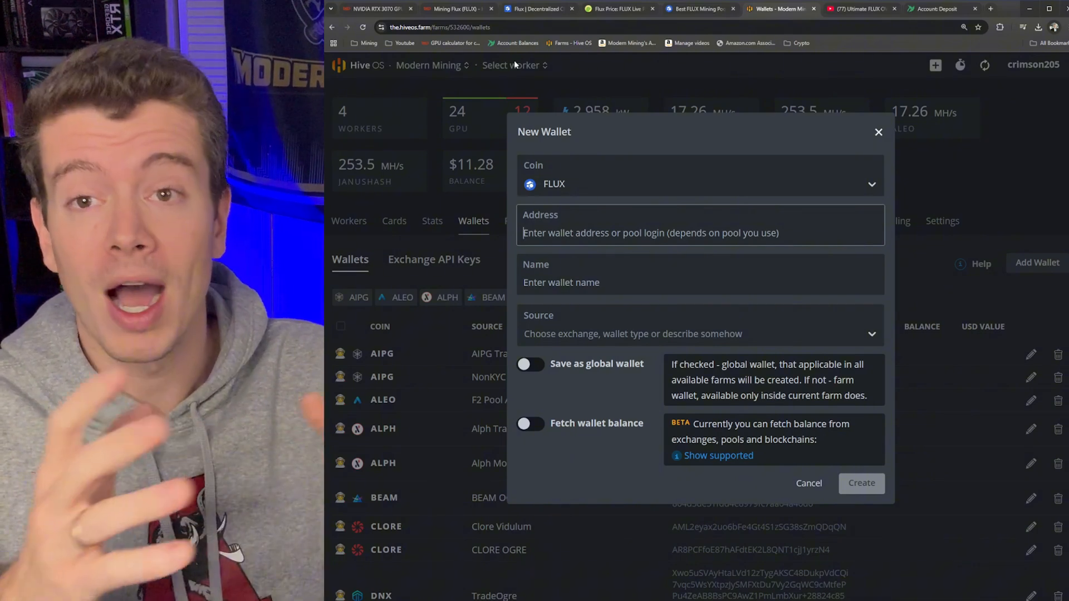
click(941, 8)
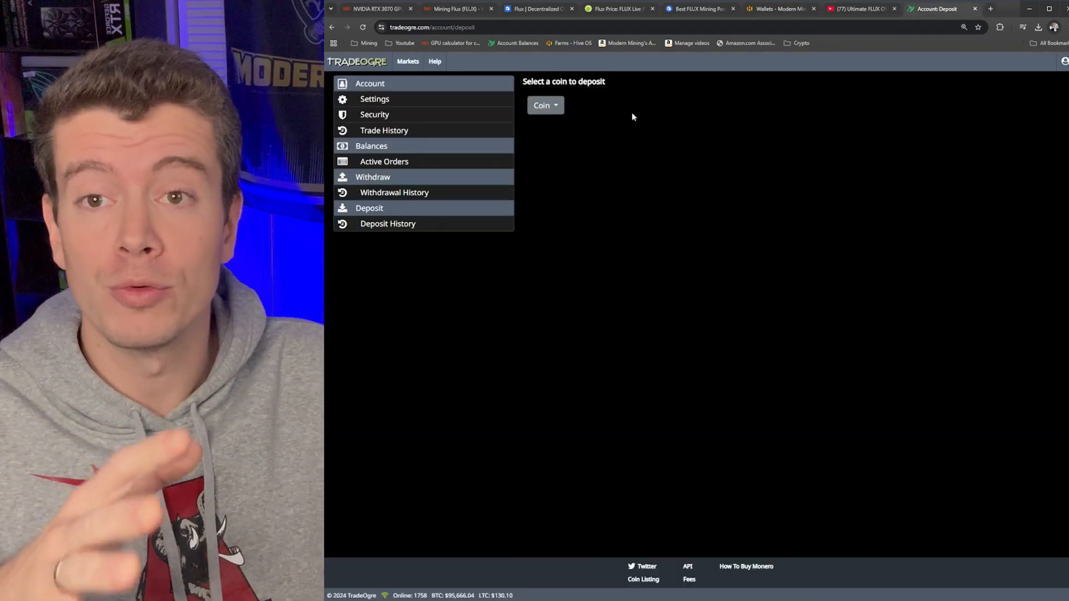
mouse_move(621, 133)
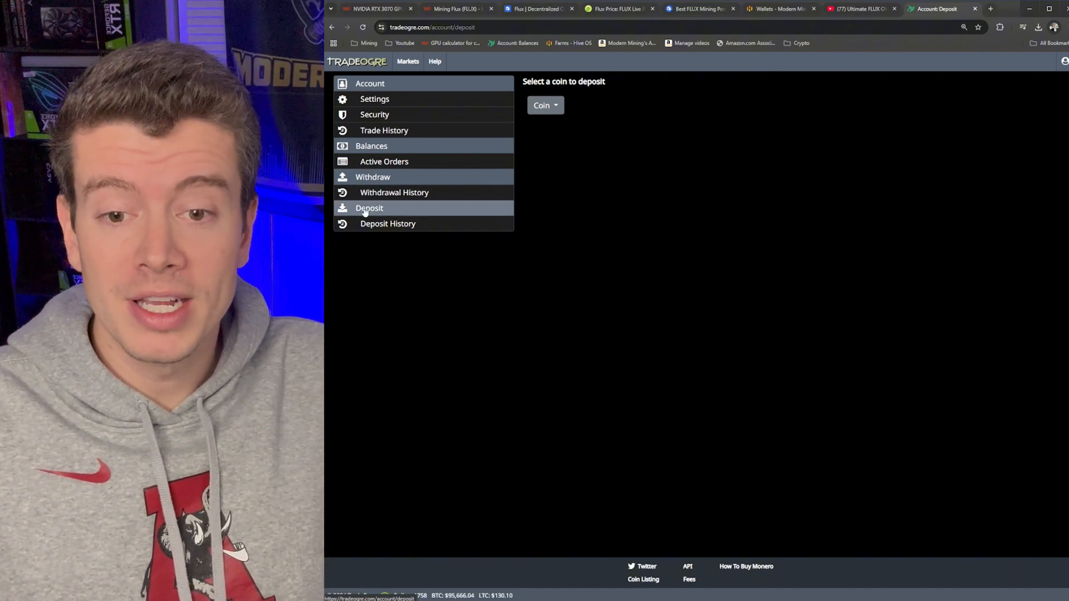
Step: Select FLUX on TradeOgre's Deposit page and copy its deposit address
click(544, 105)
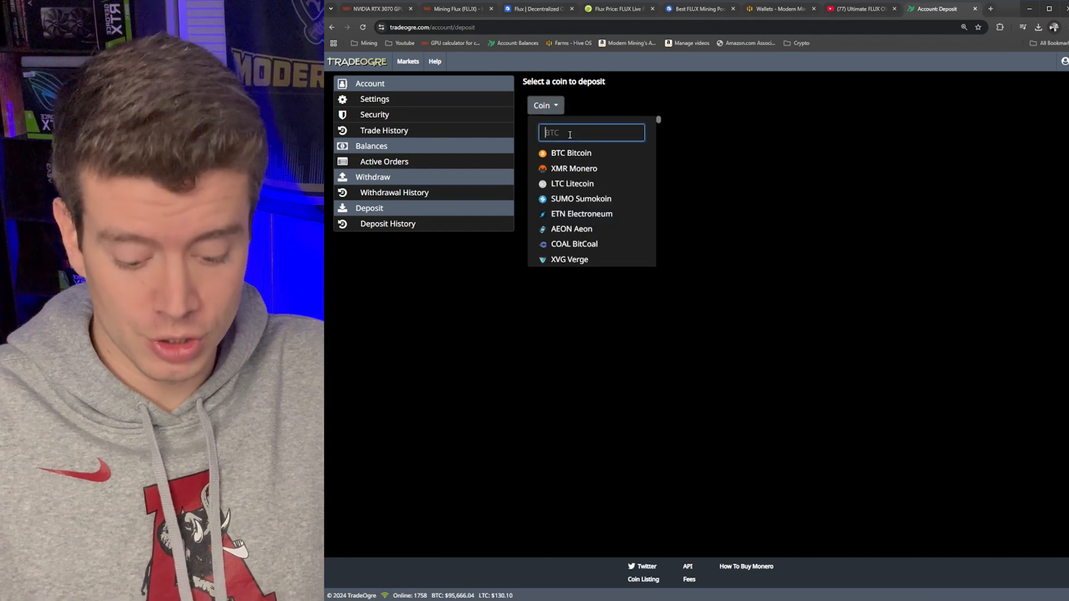
text(flu)
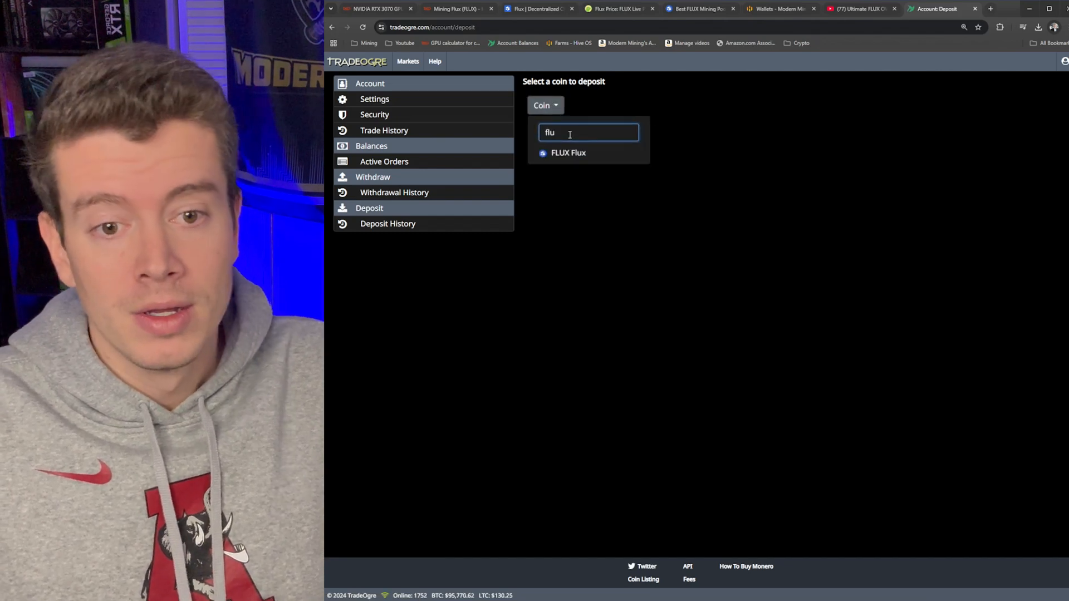
click(568, 153)
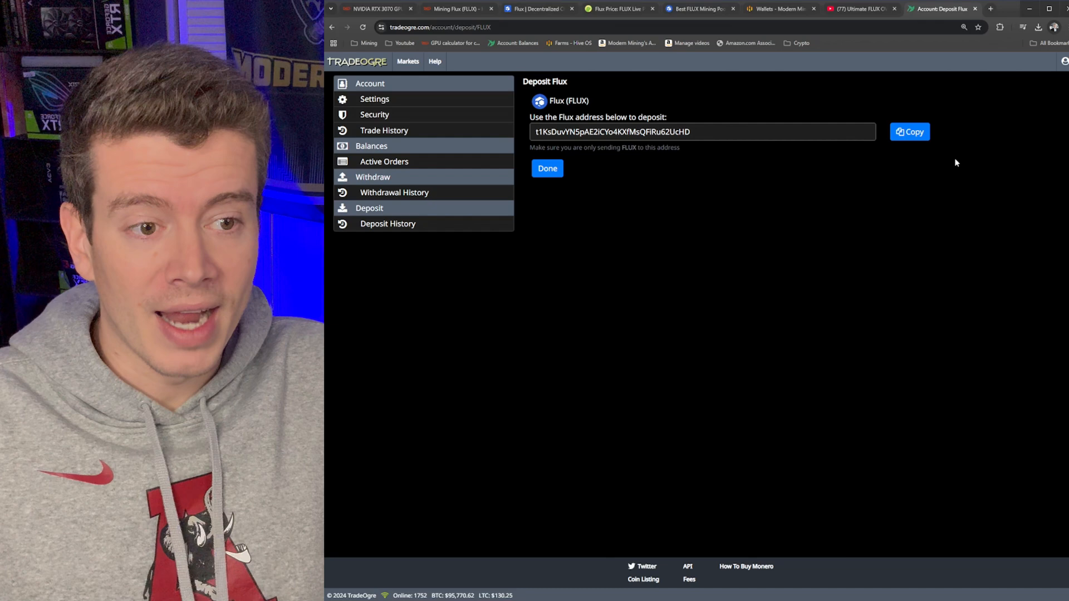
click(910, 131)
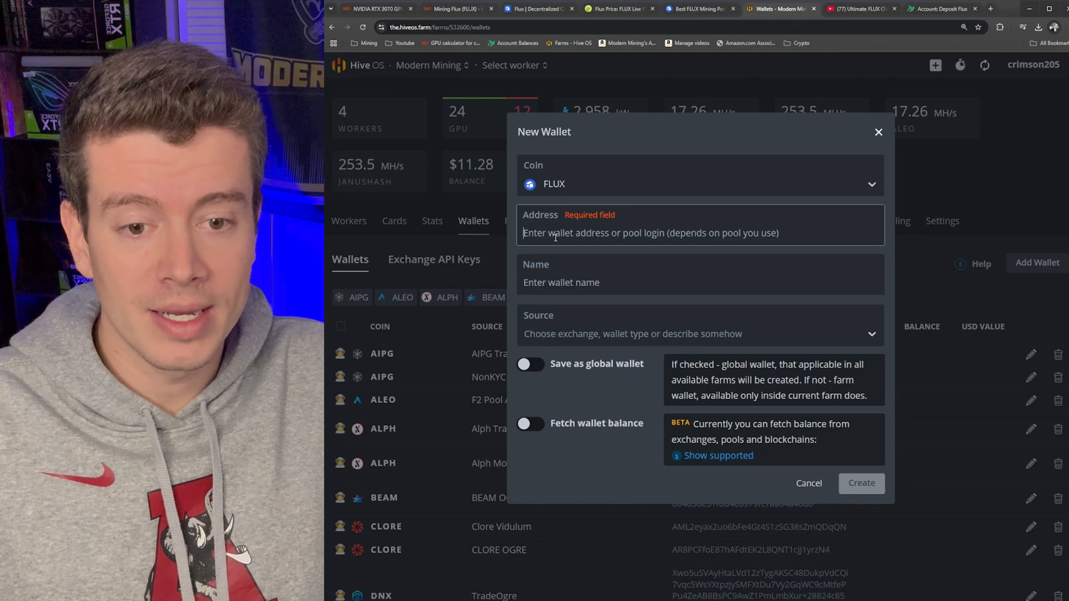
text(t1KsDuvYN5pAE2iCYo4KXfMsQFiRu62UcHD)
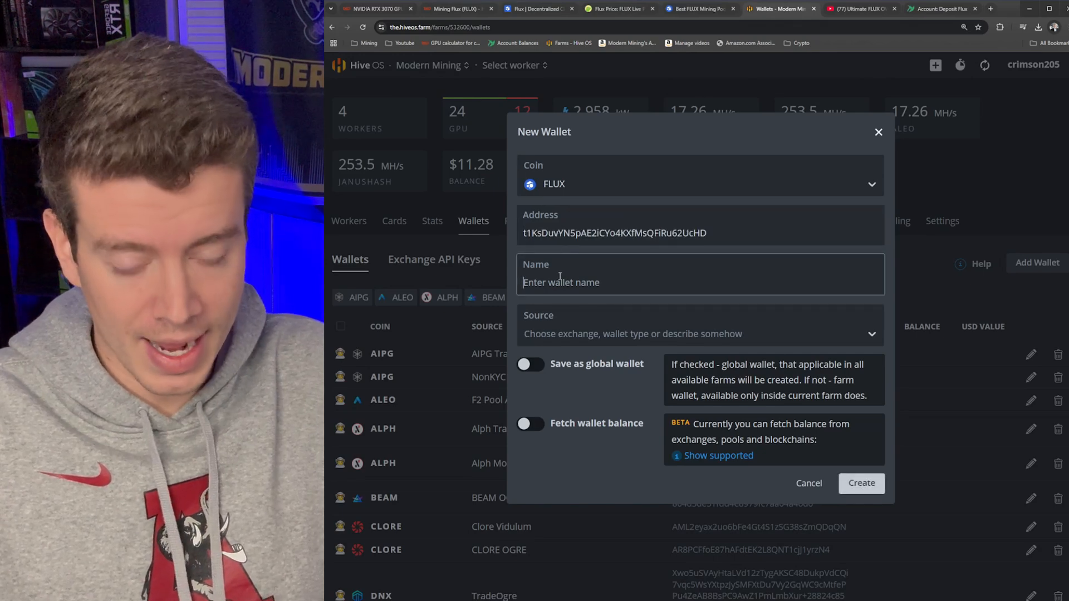
text(Flux Trade)
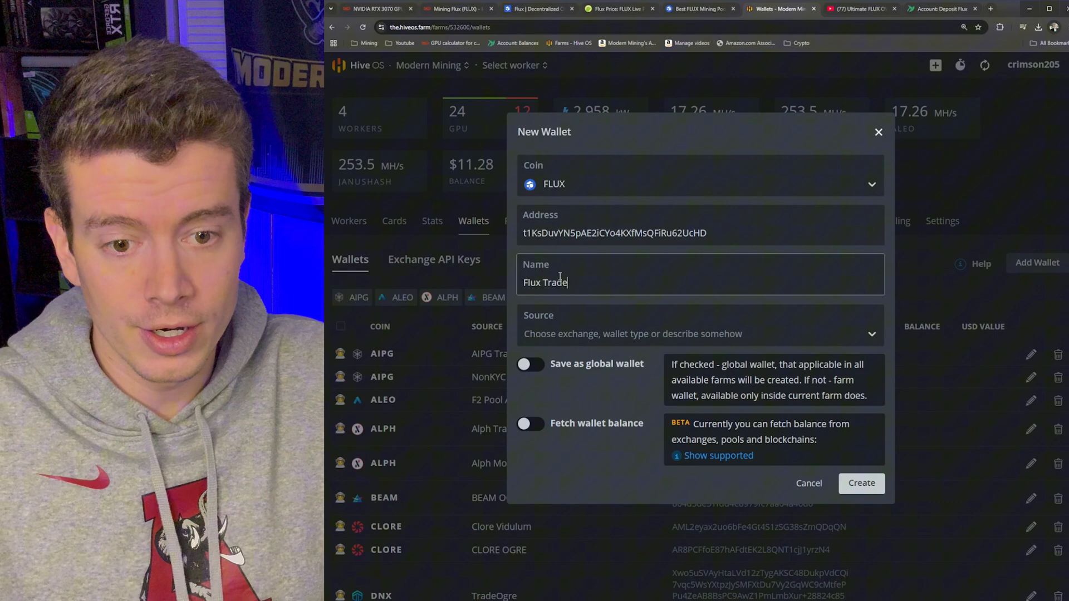
text(Ogre)
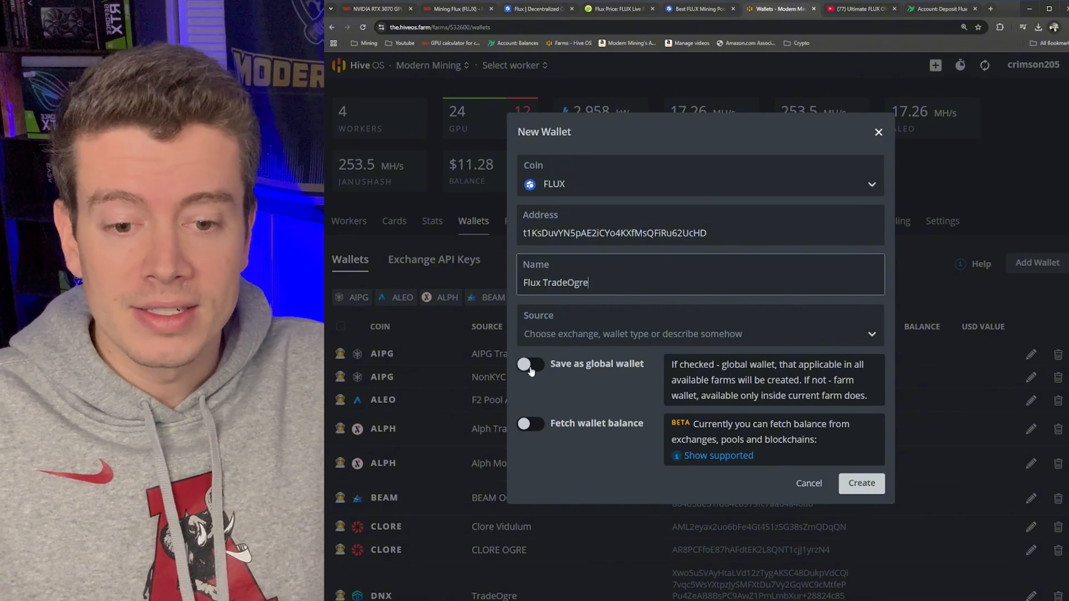
click(531, 363)
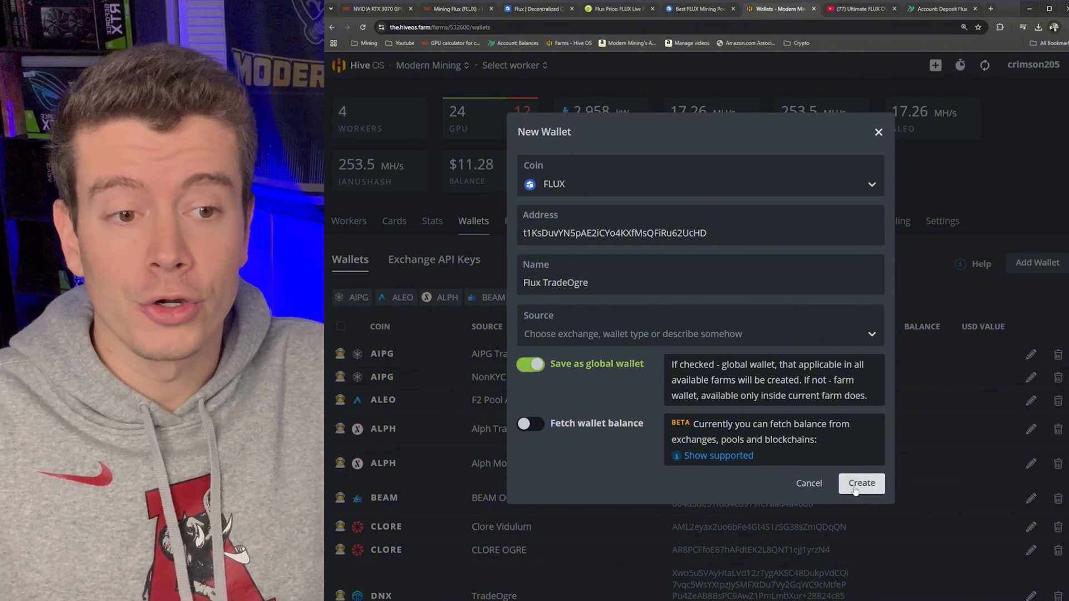
click(861, 482)
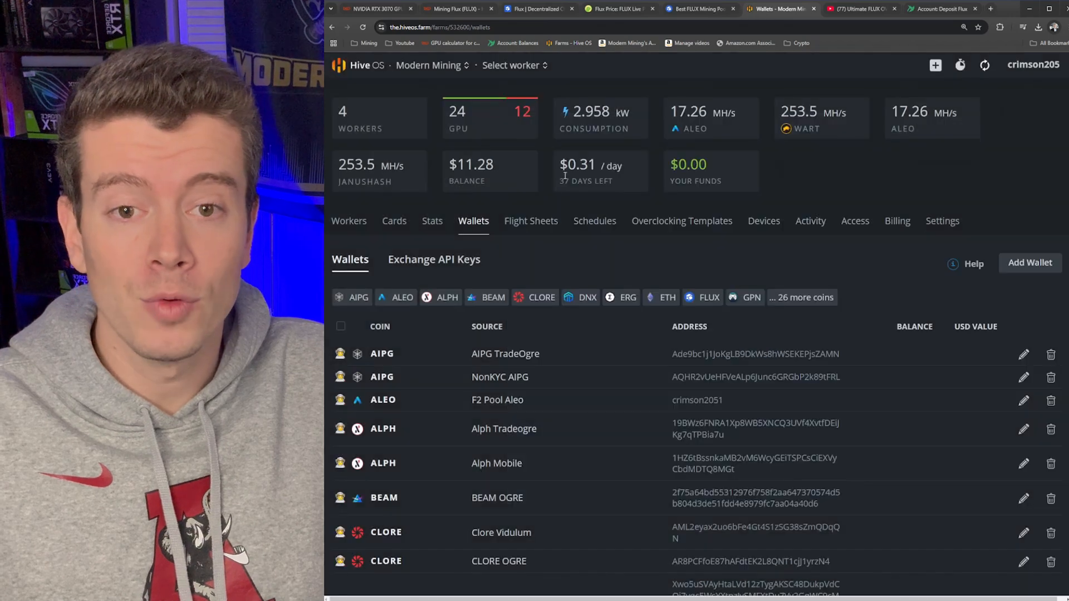
click(349, 220)
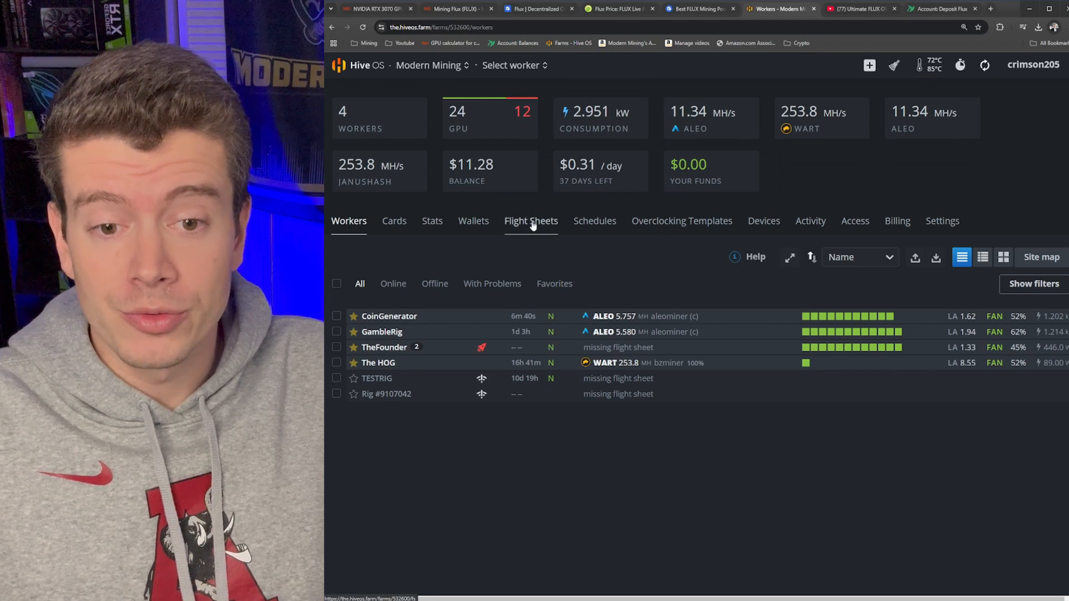
Step: Draft a flight sheet with coin FLUX, wallet Flux TradeOgre and pool herominers
click(530, 221)
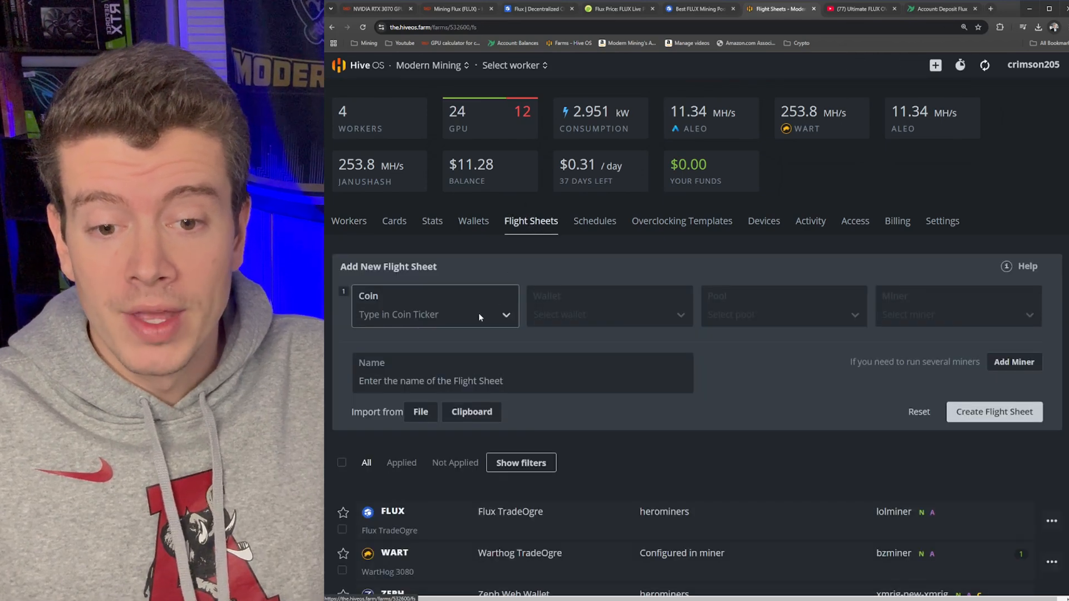
text(flu)
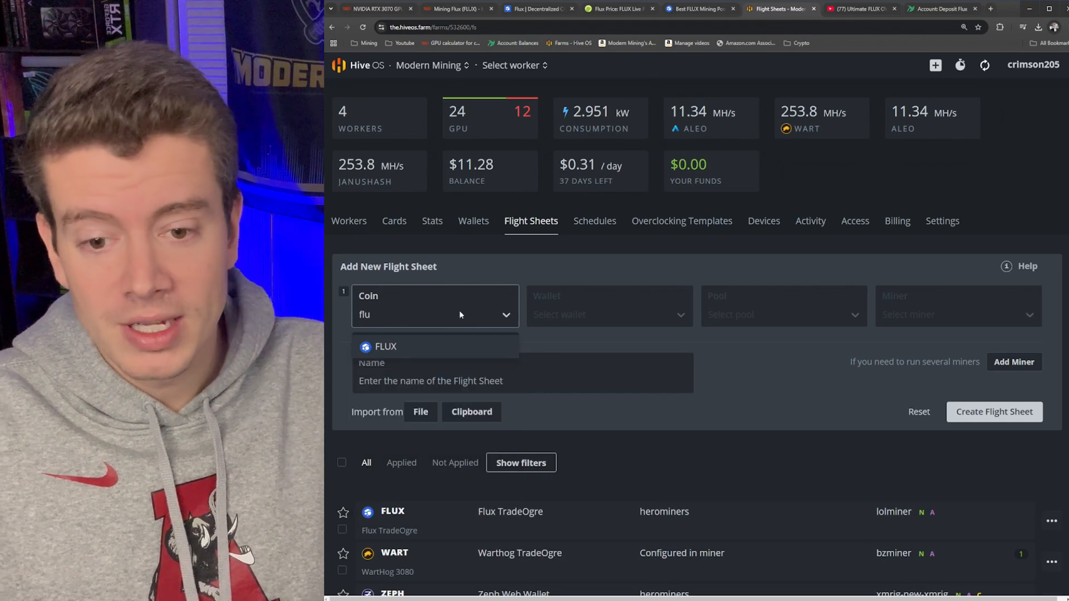
click(385, 346)
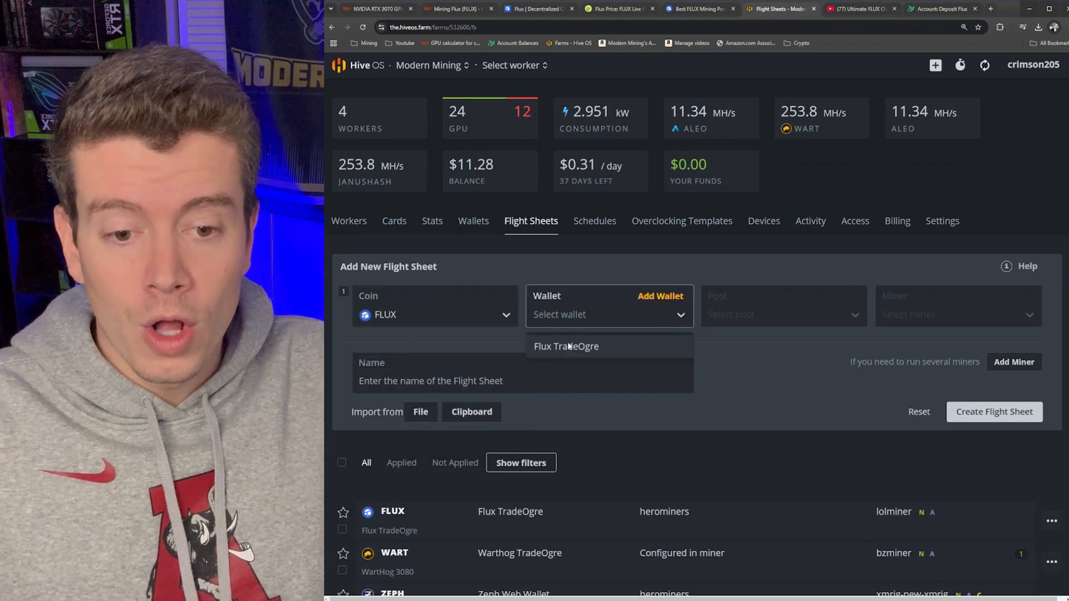
click(566, 346)
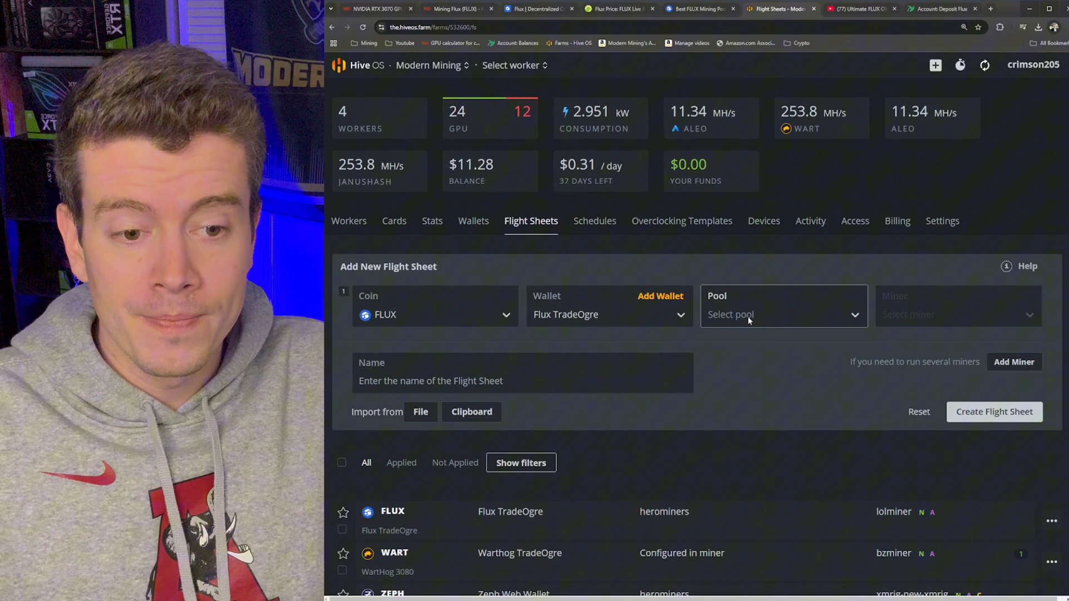
text(hero)
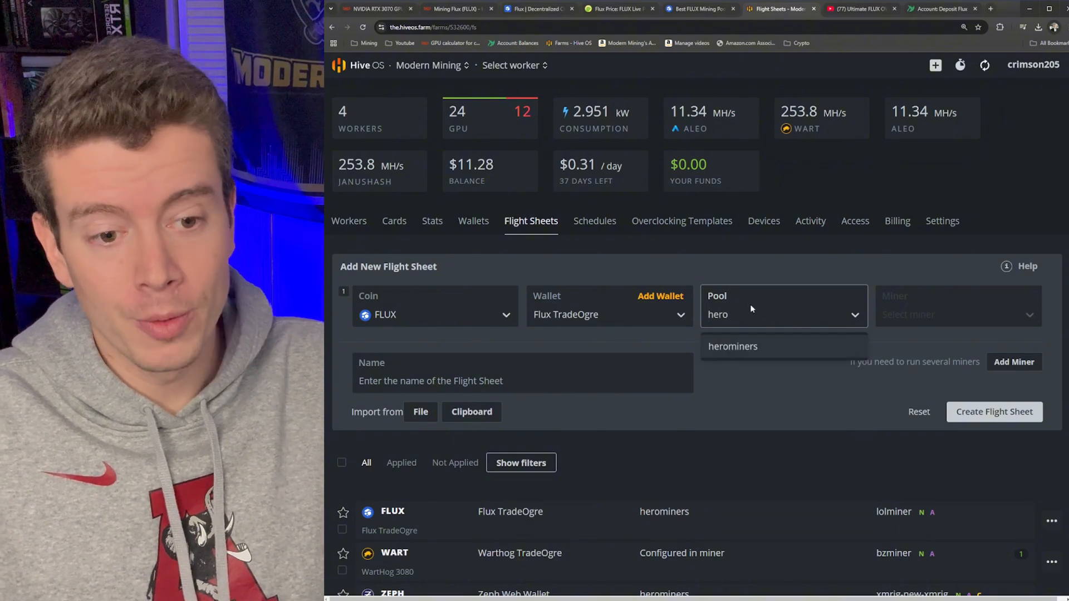
click(732, 347)
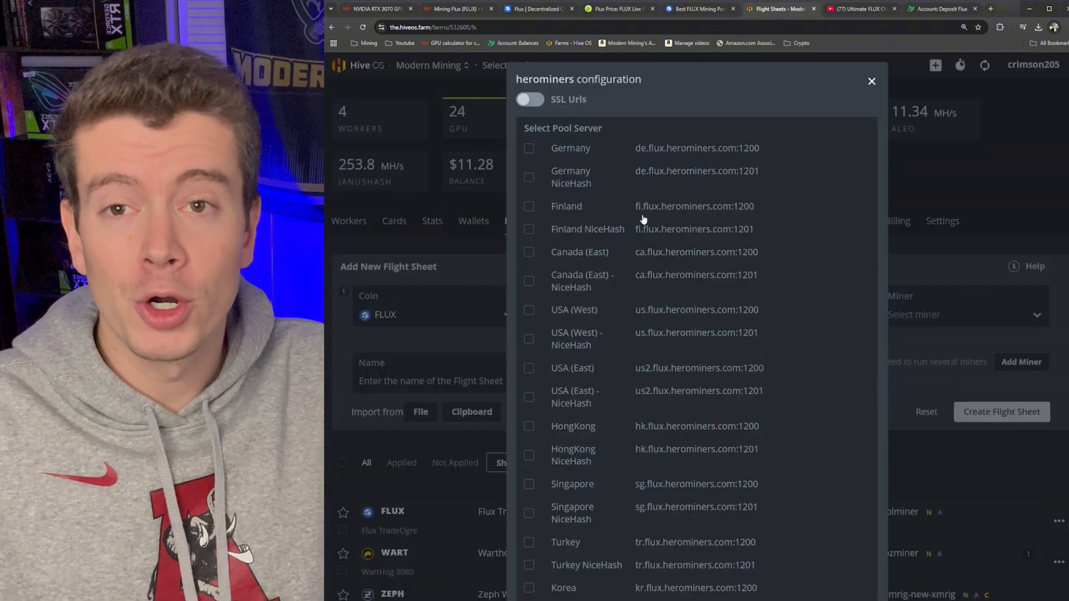
mouse_move(610, 169)
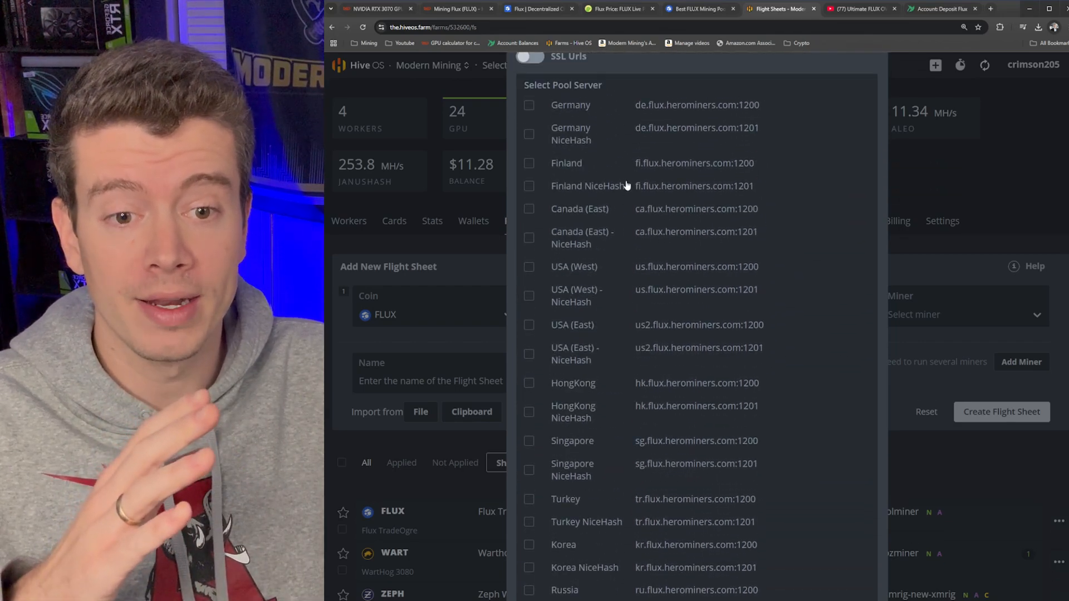
scroll(down, 3)
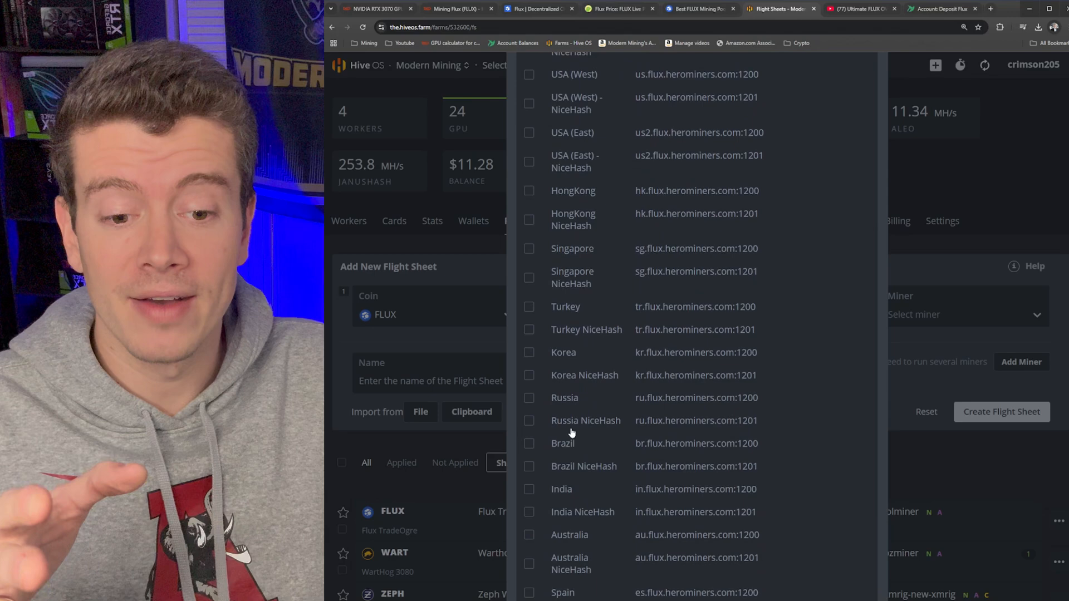
scroll(down, 3)
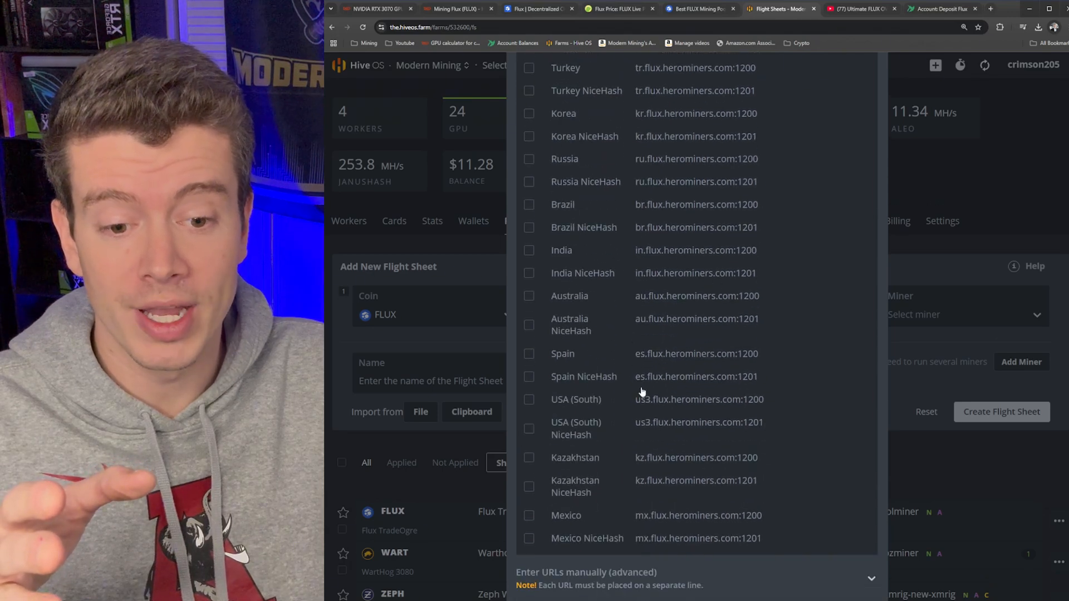
scroll(up, 3)
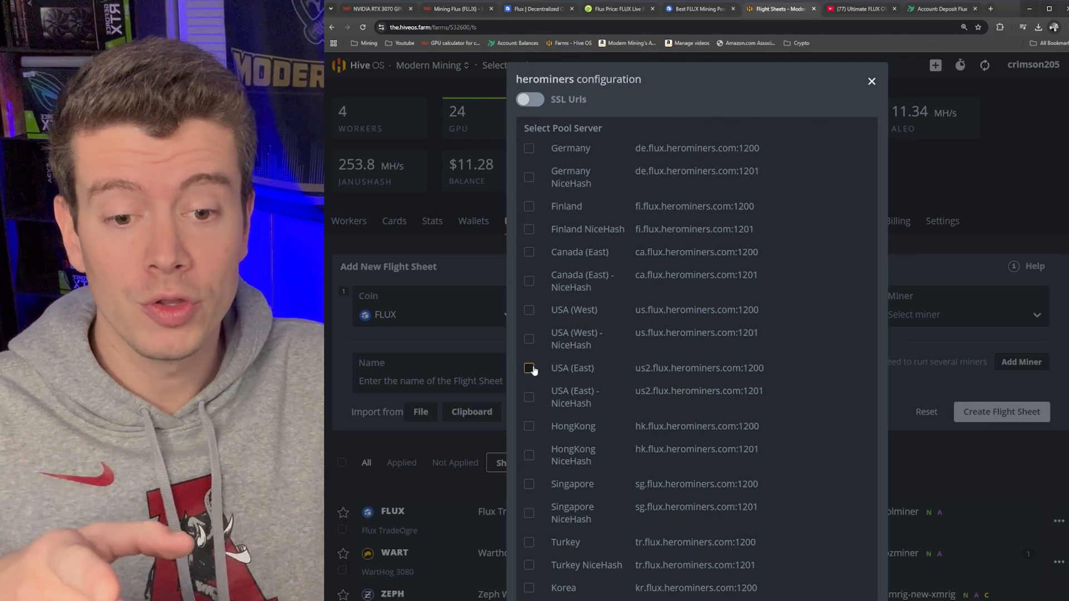
scroll(down, 3)
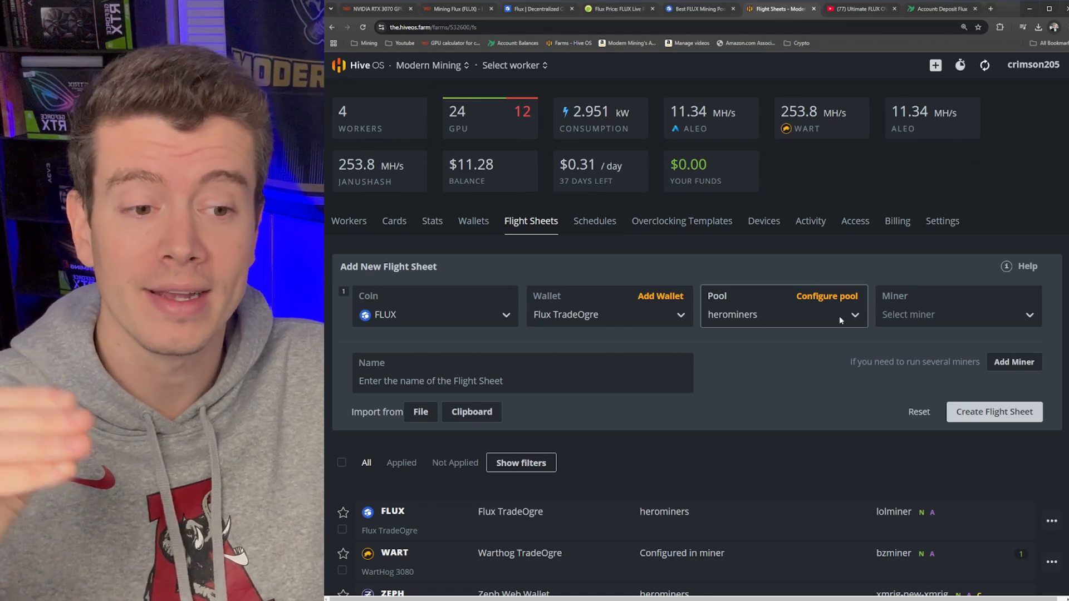
Step: Choose lolMiner as the miner and name the flight sheet 'Flux HeroMiners'
click(957, 314)
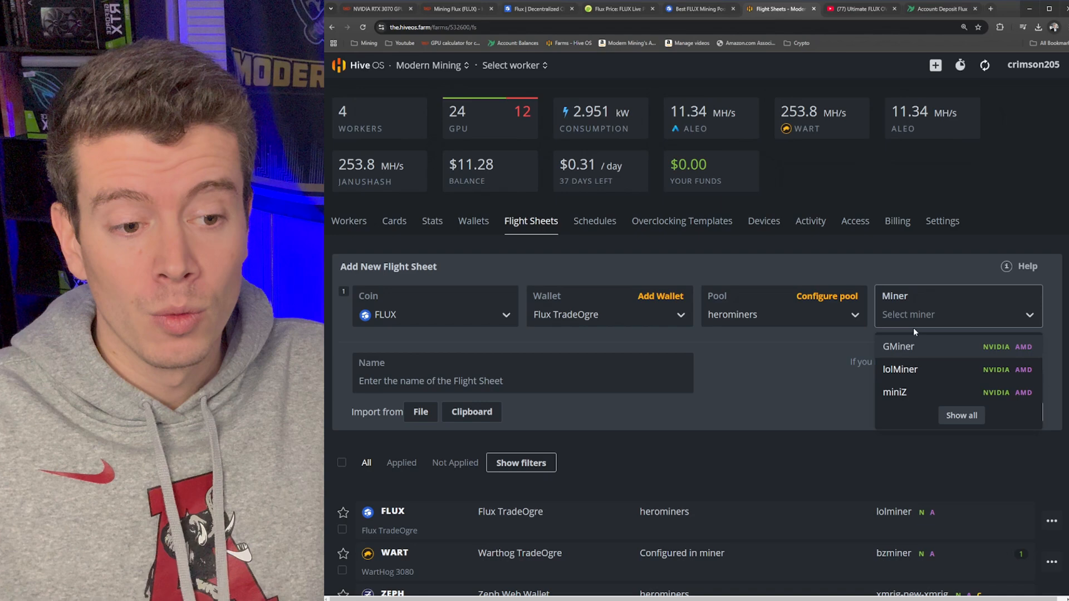
click(900, 369)
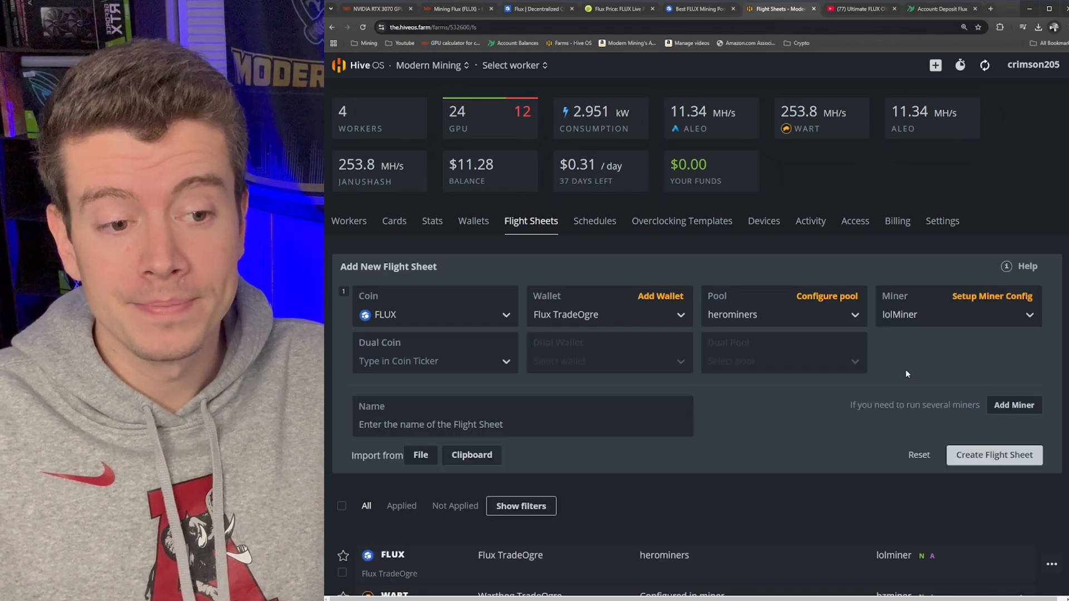
click(522, 416)
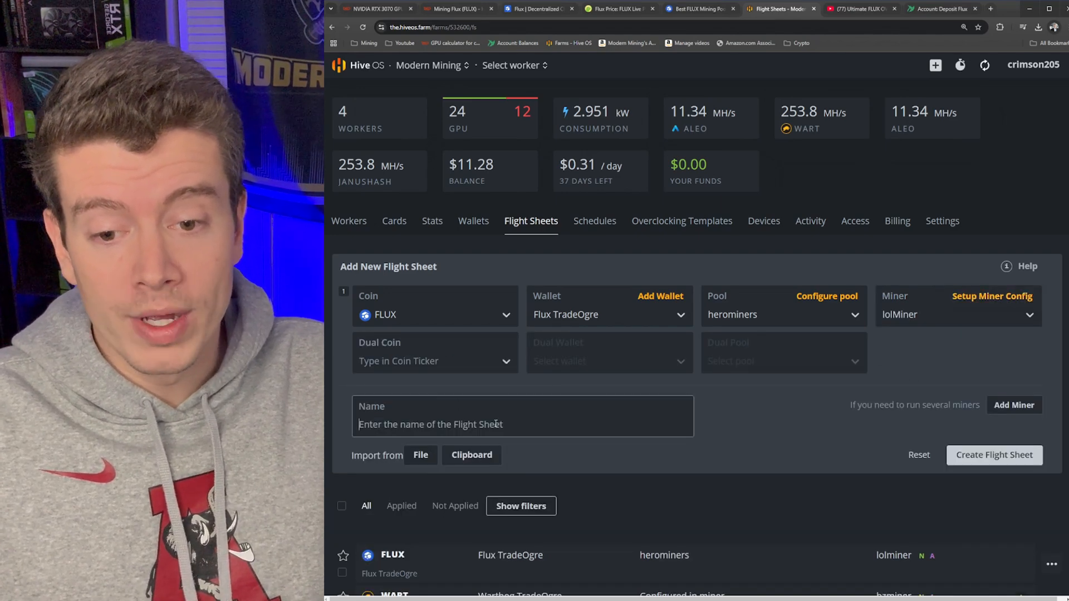
text(Flux)
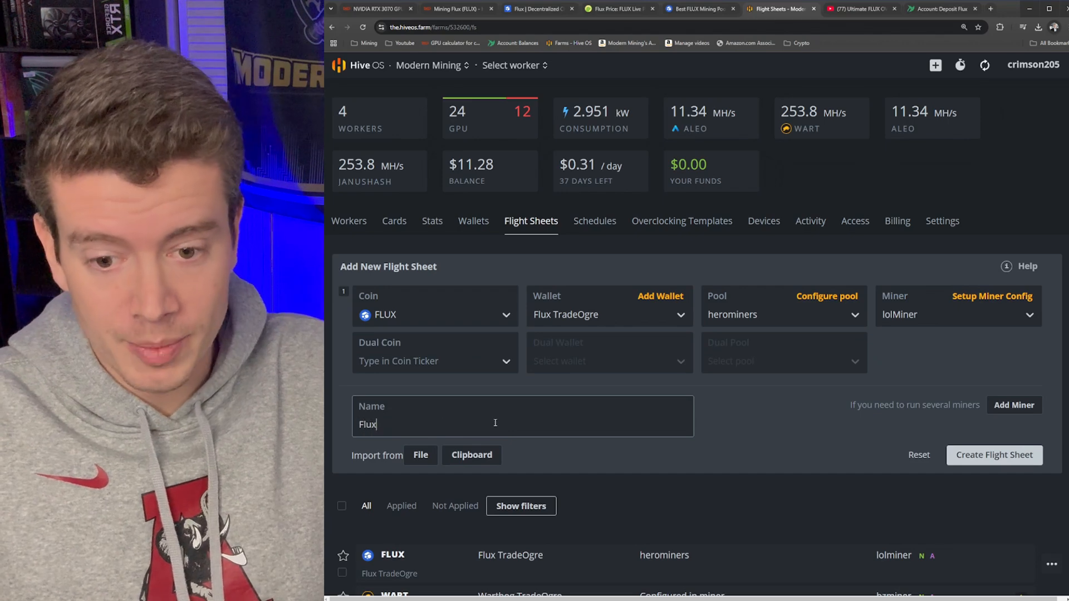
text(HeroMiner)
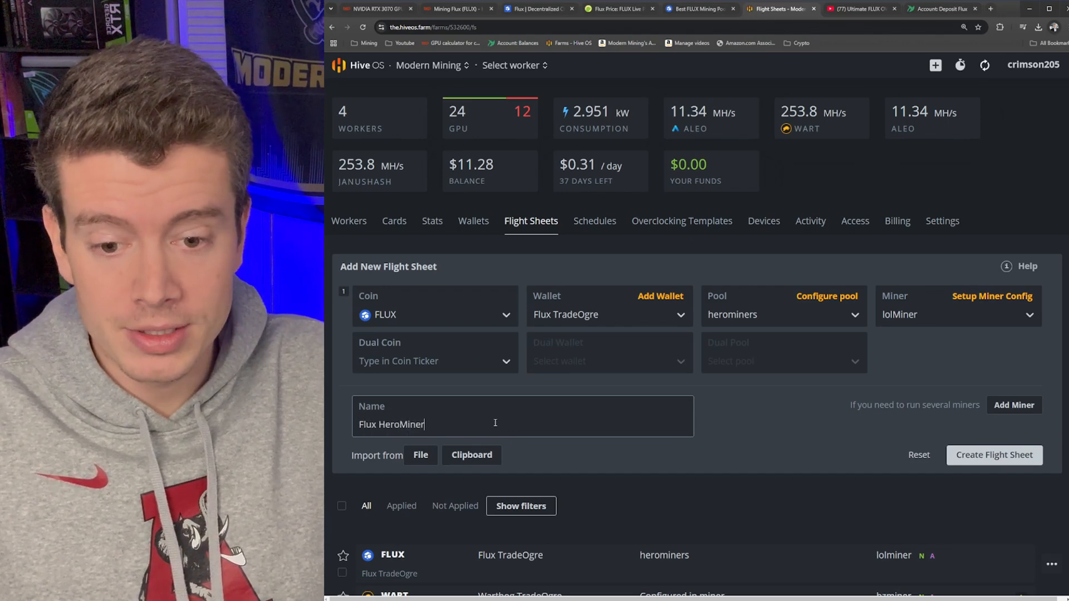
text(s)
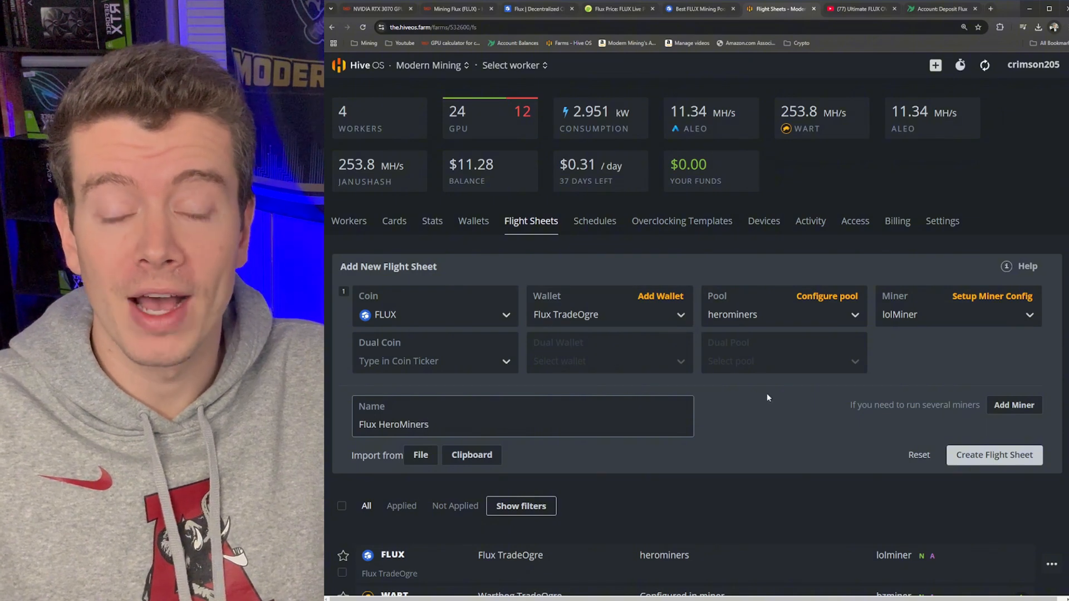
click(992, 296)
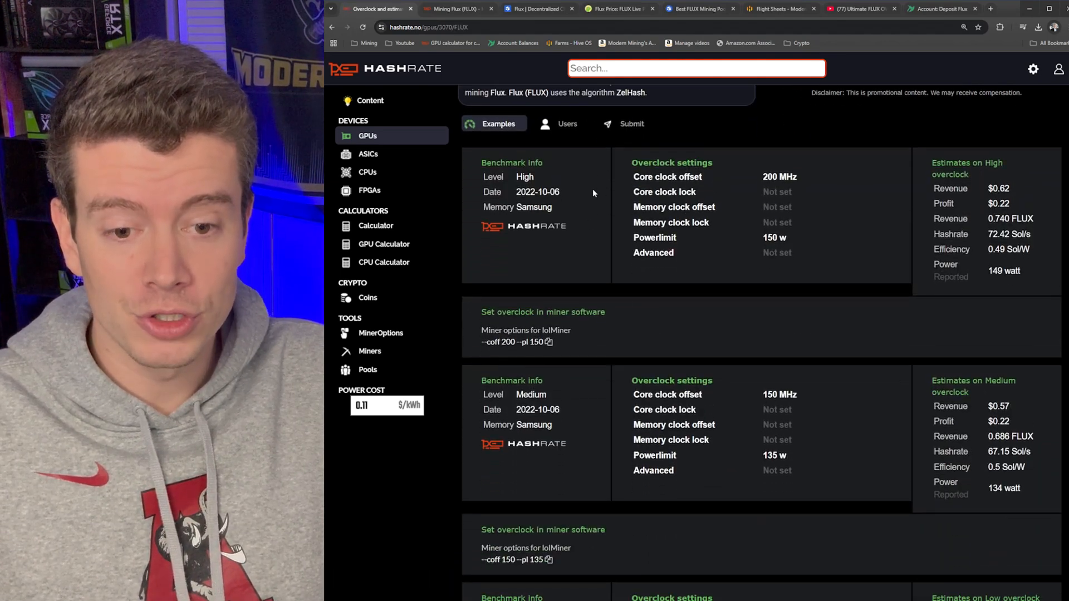
Step: Scroll hashrate.no's RTX 3070 FLUX page to the example overclock settings
scroll(down, 3)
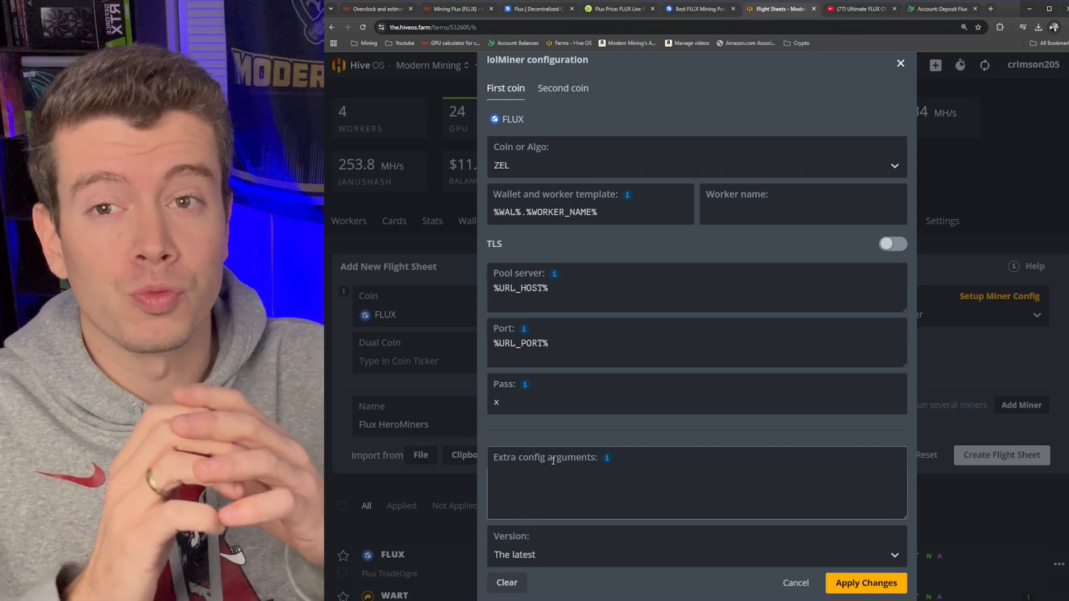
click(695, 473)
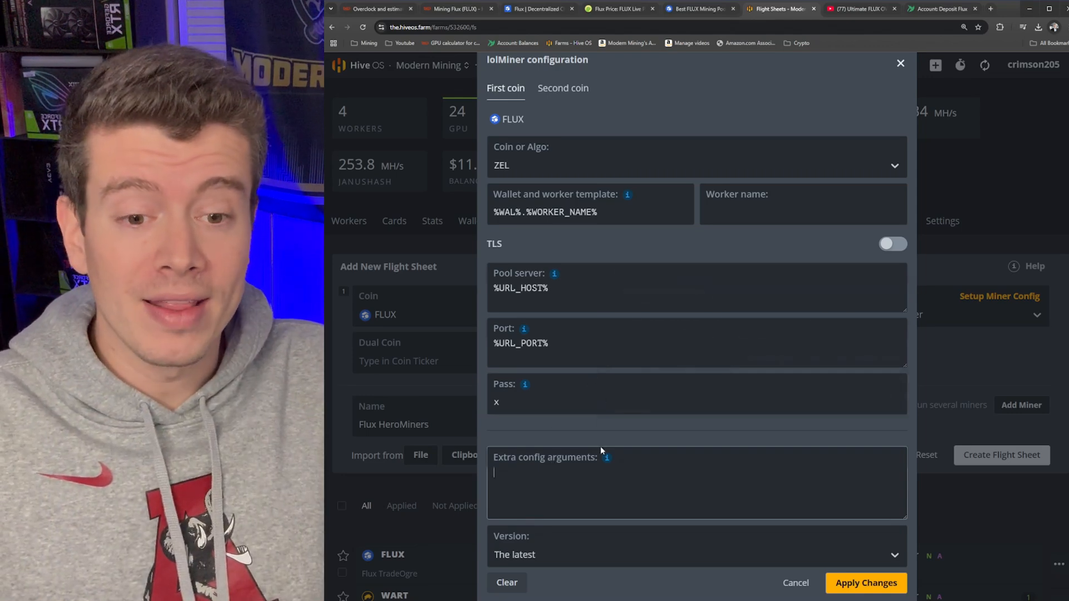
click(858, 9)
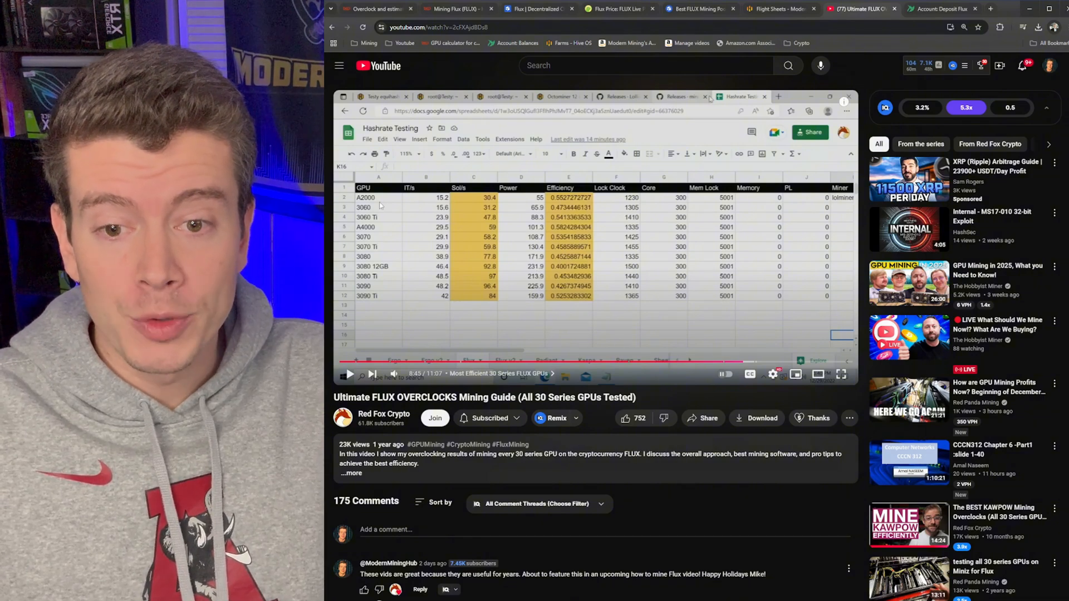
mouse_move(457, 316)
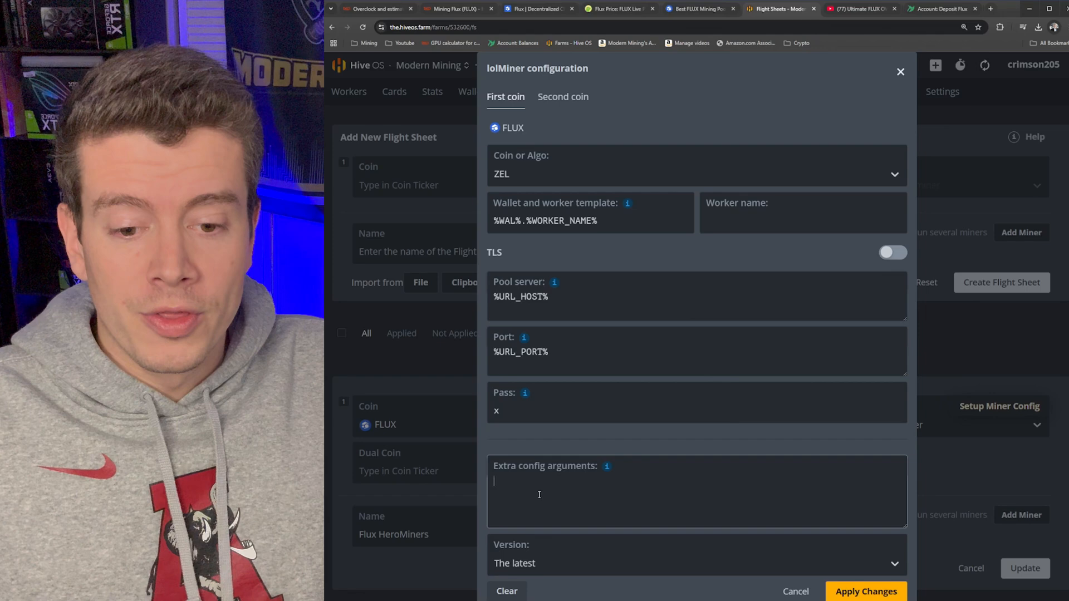
Step: Enter '--coff 300 --mclk 5001 --cclk 1425' as lolMiner's extra config arguments
text(--coff 300 --mclk 5001 --cclk 1425)
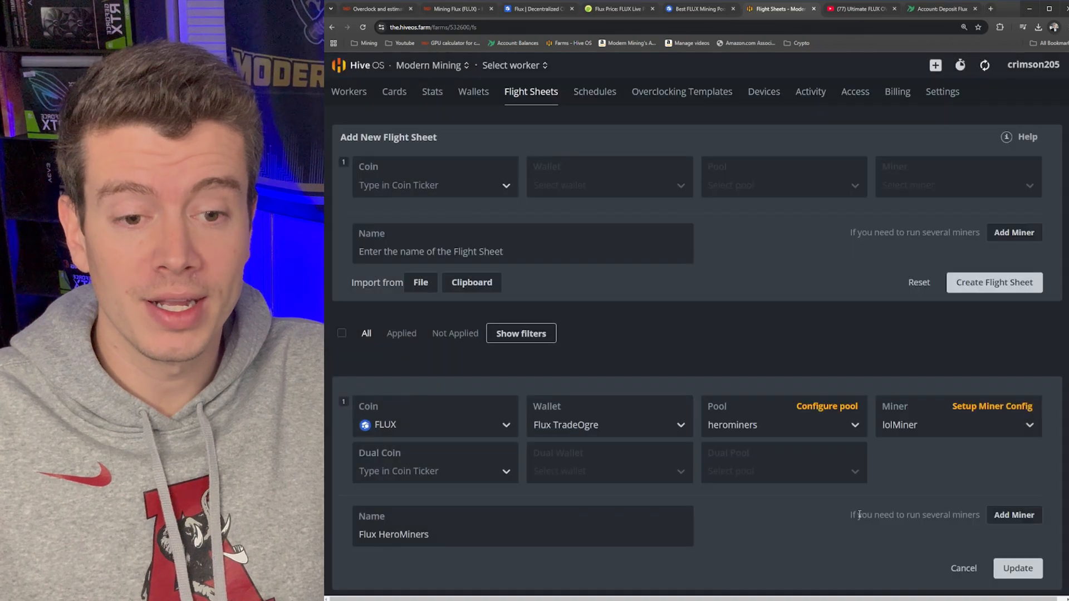
Step: Save the Flux HeroMiners flight sheet's lolMiner overclock arguments and open TheFounder's rig page
scroll(down, 3)
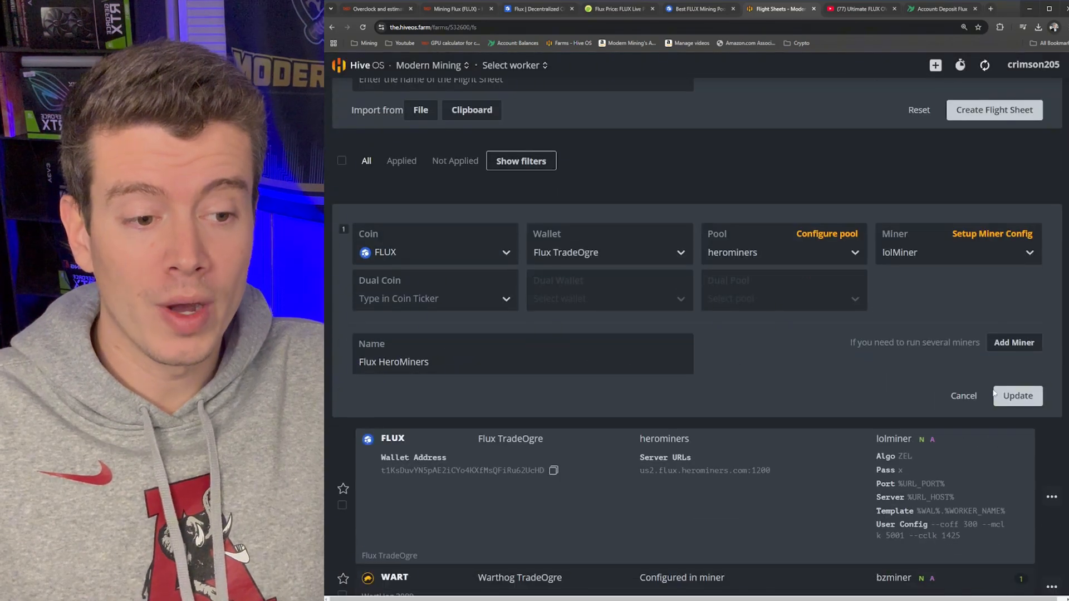
click(1017, 395)
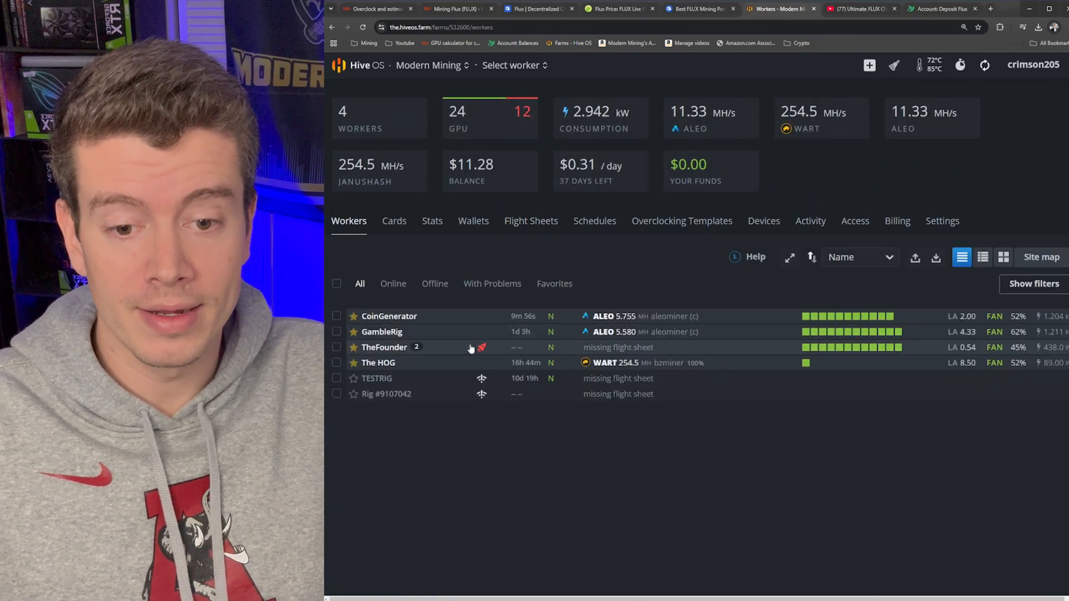
mouse_move(409, 355)
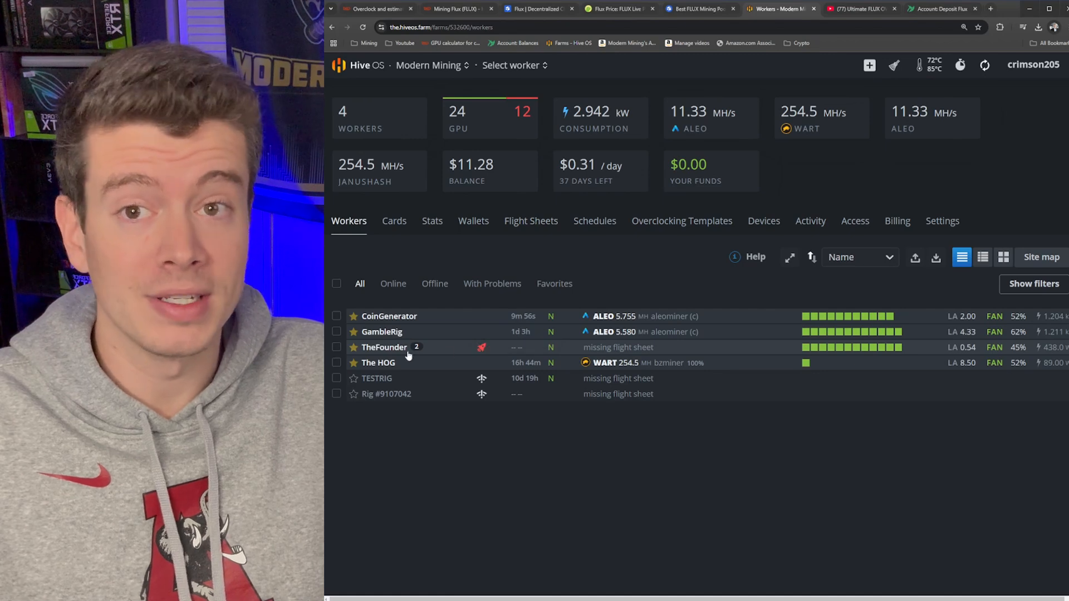
click(383, 347)
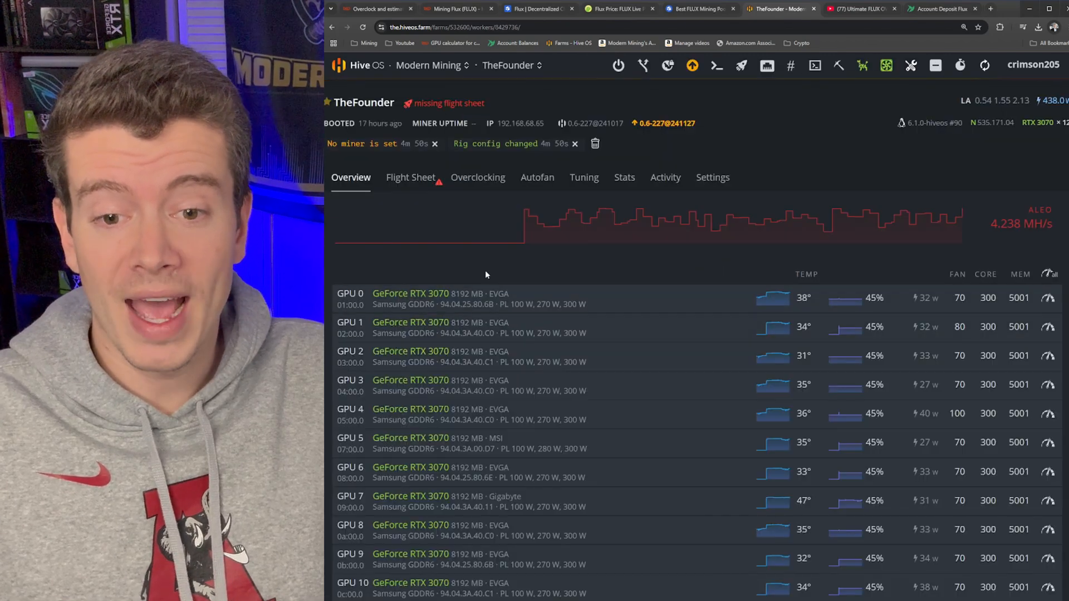
Step: Launch the Flux HeroMiners flight sheet on TheFounder from its Flight Sheet list
click(409, 177)
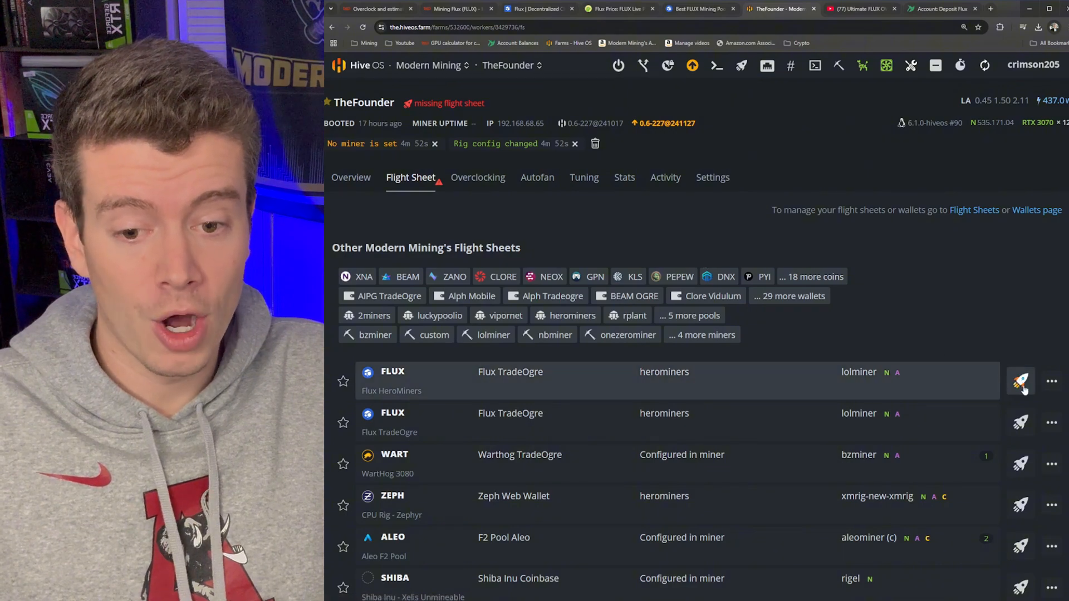
click(1020, 382)
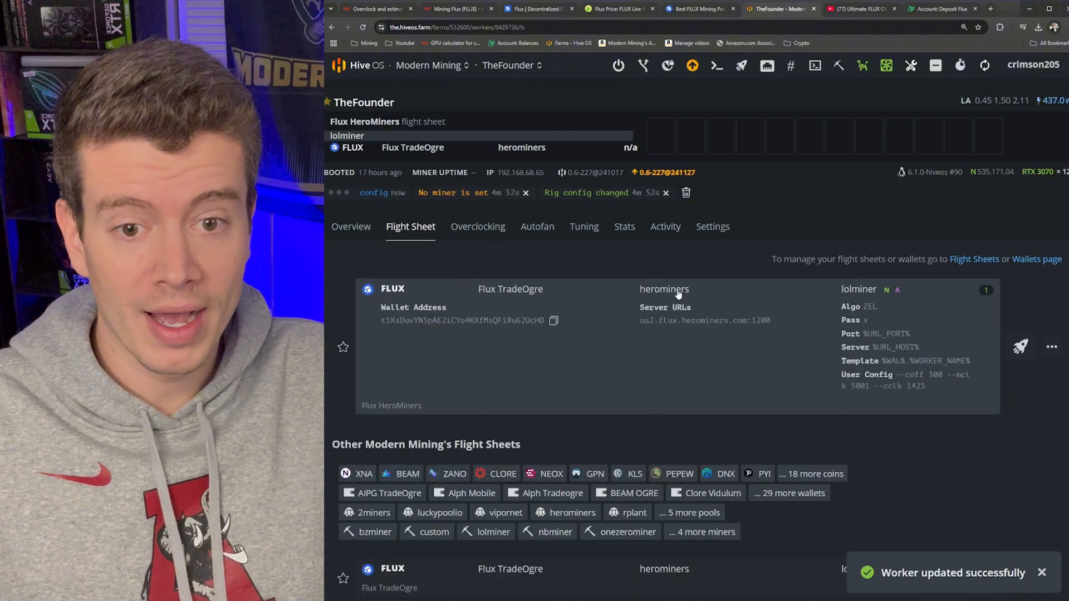
click(350, 227)
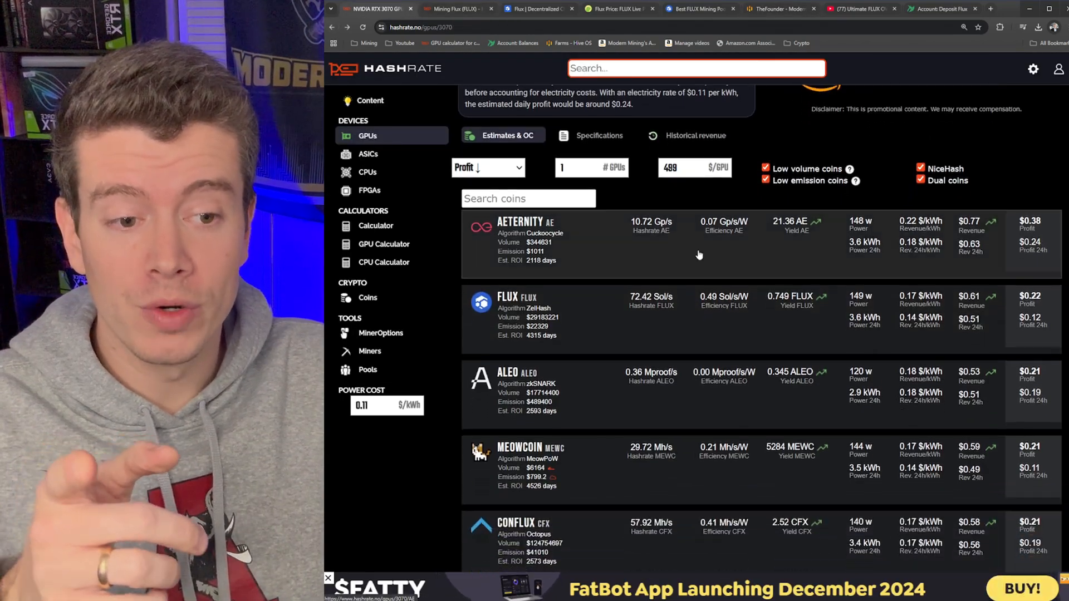
mouse_move(868, 305)
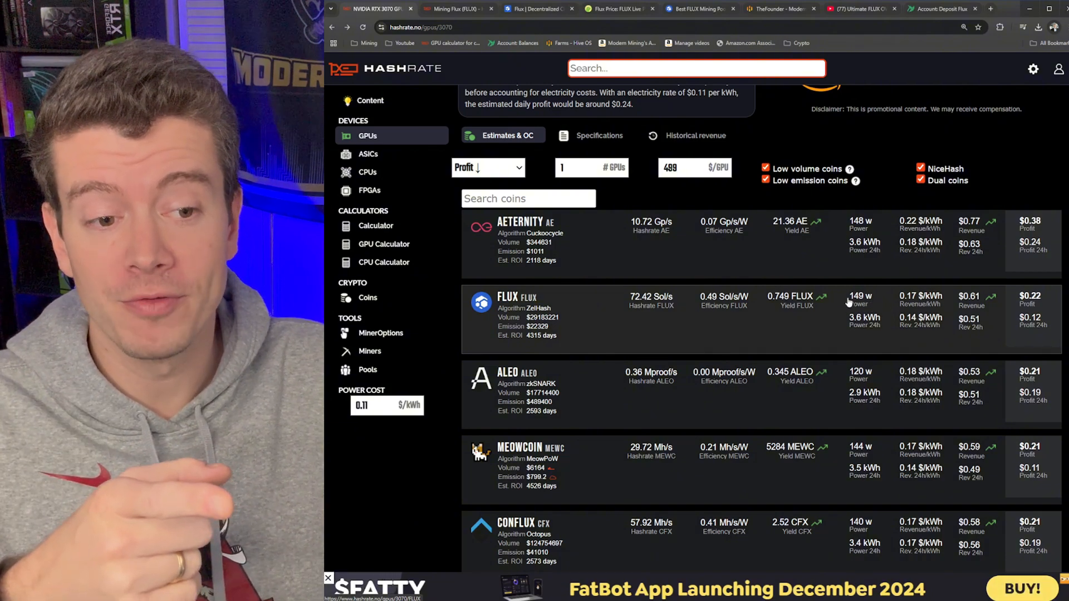
mouse_move(871, 400)
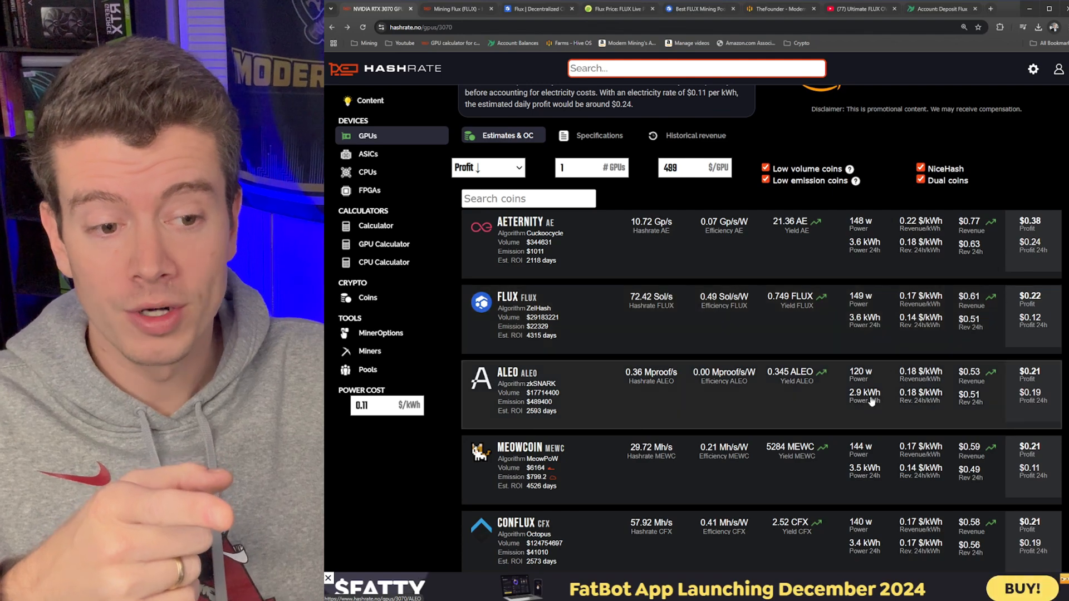
Step: Compare FLUX's RTX 3070 daily profit with other coins, then return to TheFounder in Hive OS
scroll(down, 3)
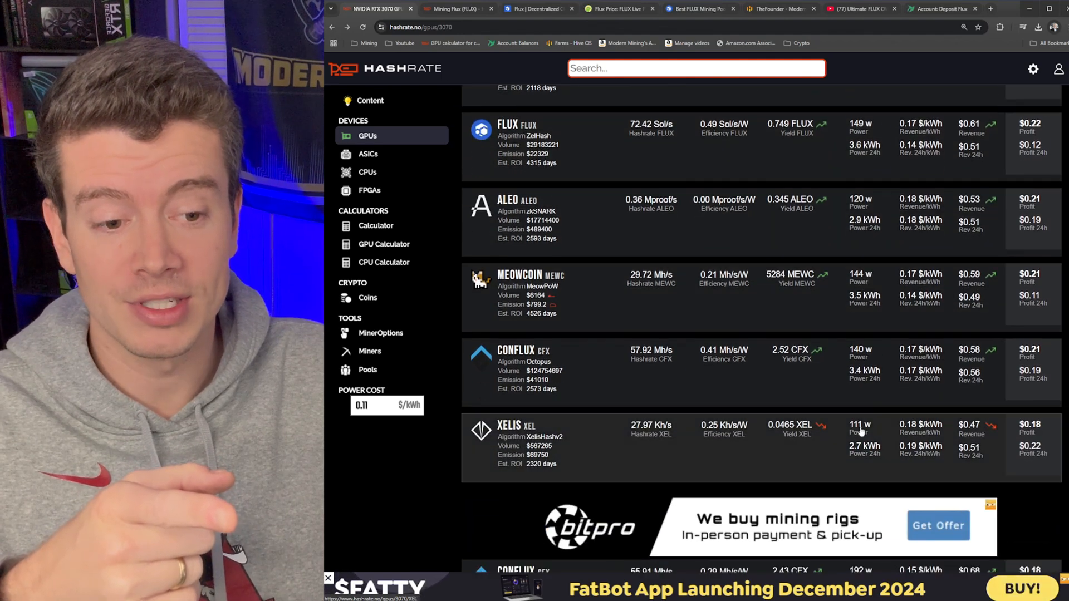
scroll(up, 3)
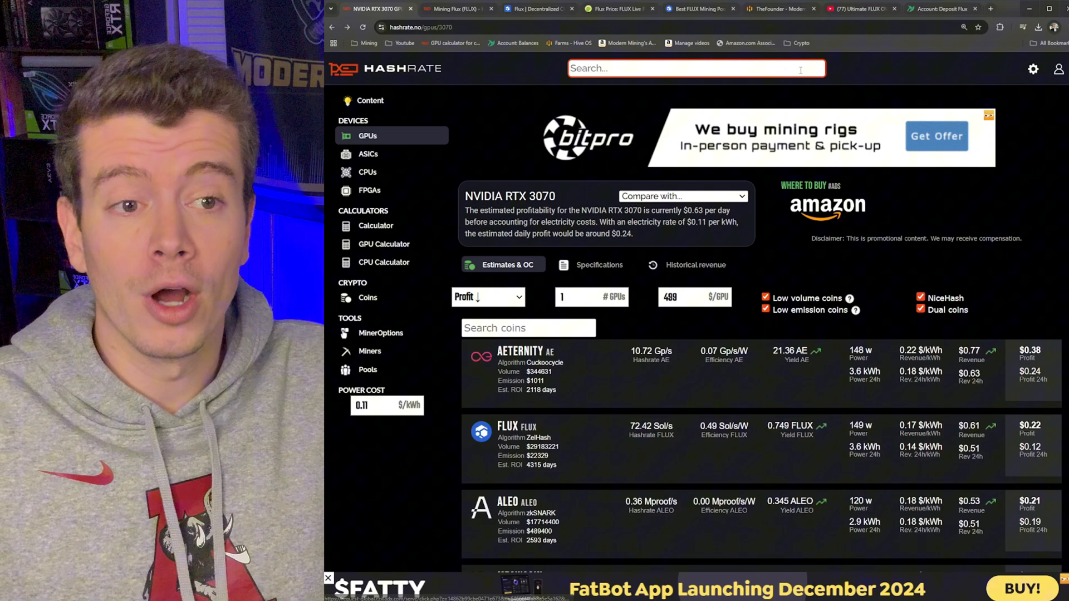
click(781, 9)
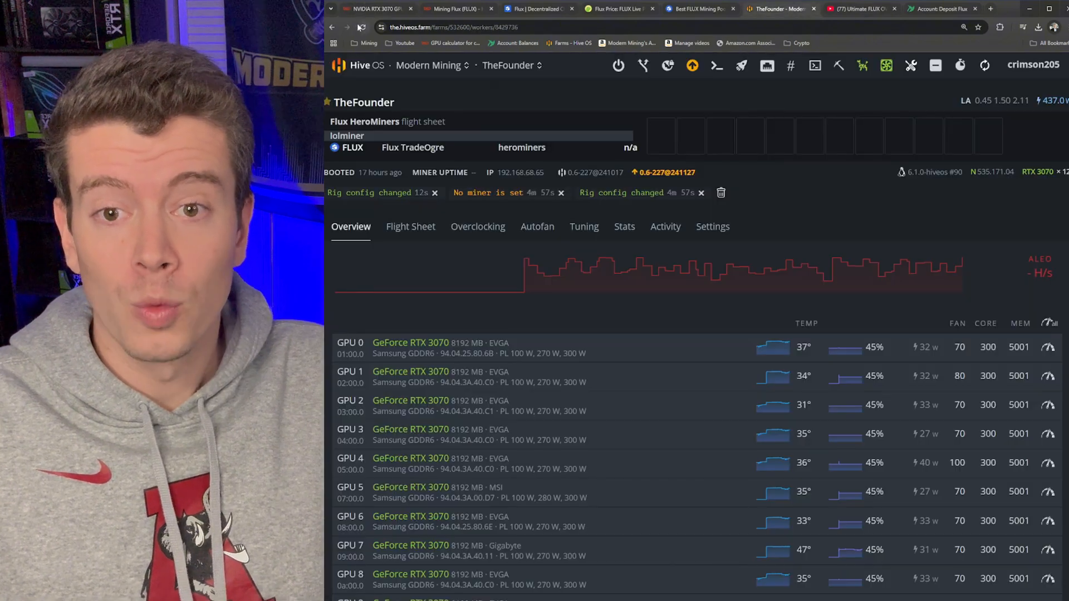
Step: Reload TheFounder's overview to see its twelve RTX 3070s mining FLUX at about 579 Sol
click(362, 28)
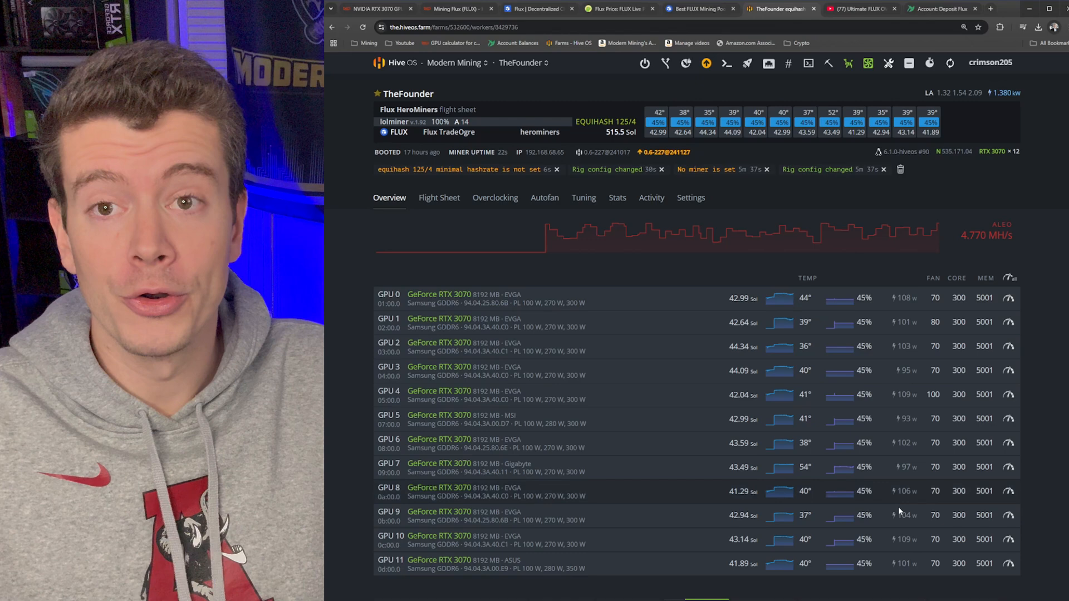
mouse_move(914, 542)
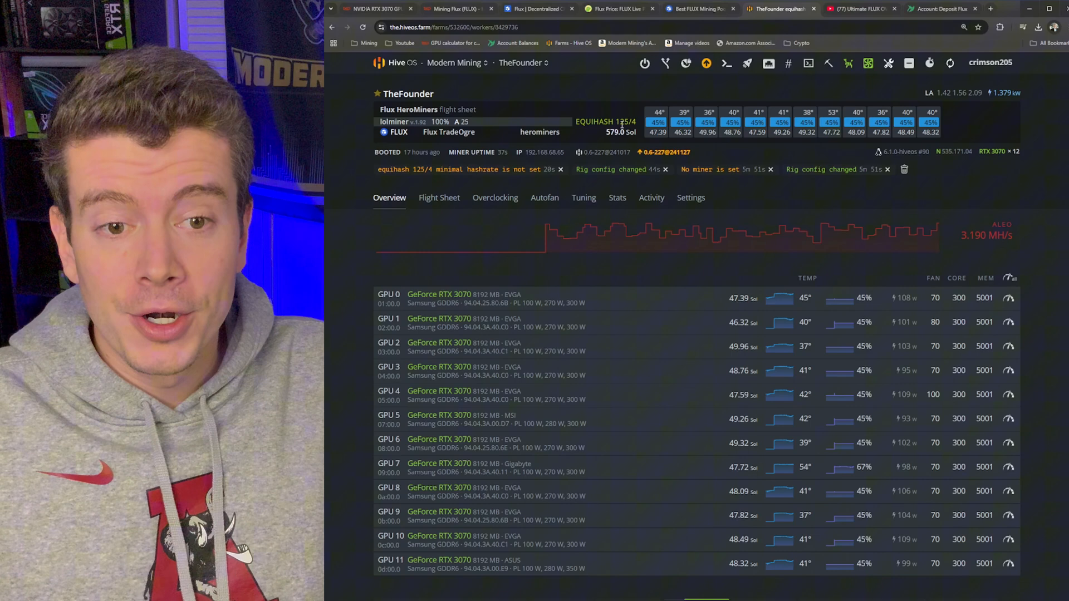
mouse_move(869, 214)
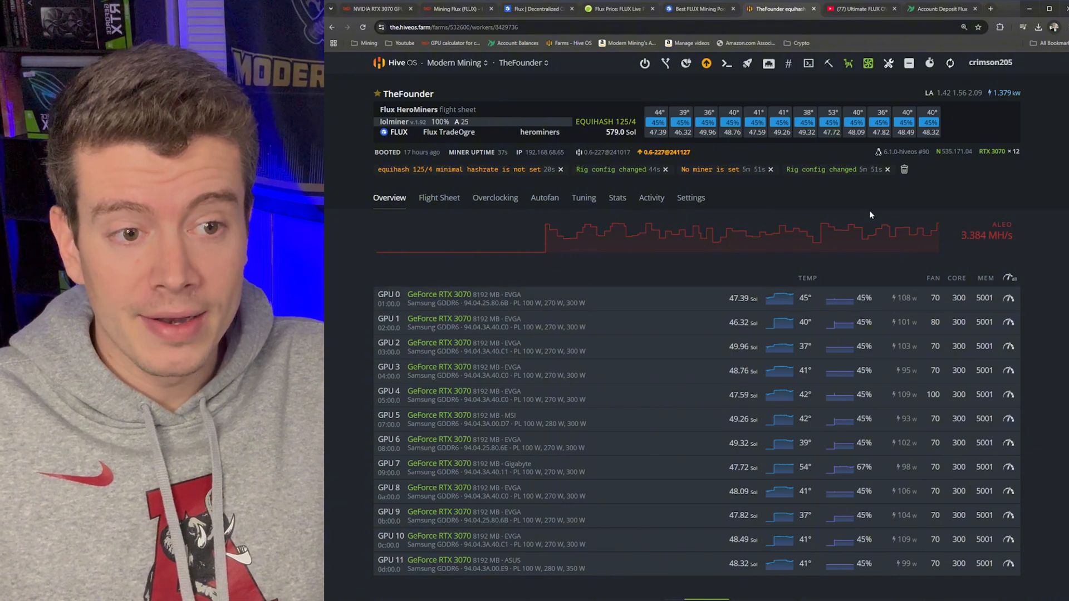
mouse_move(1013, 95)
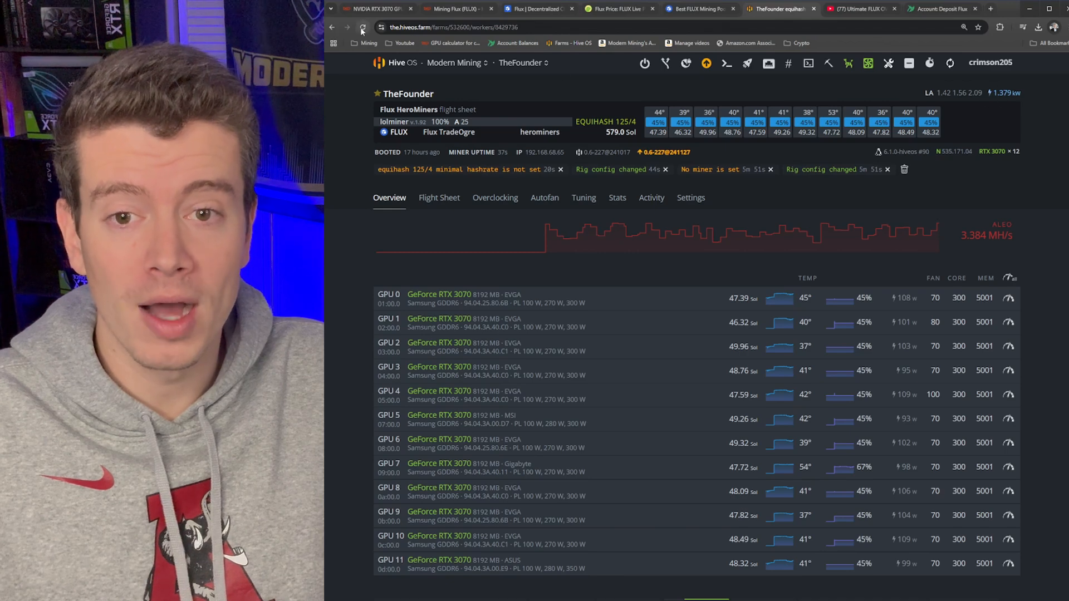
click(362, 27)
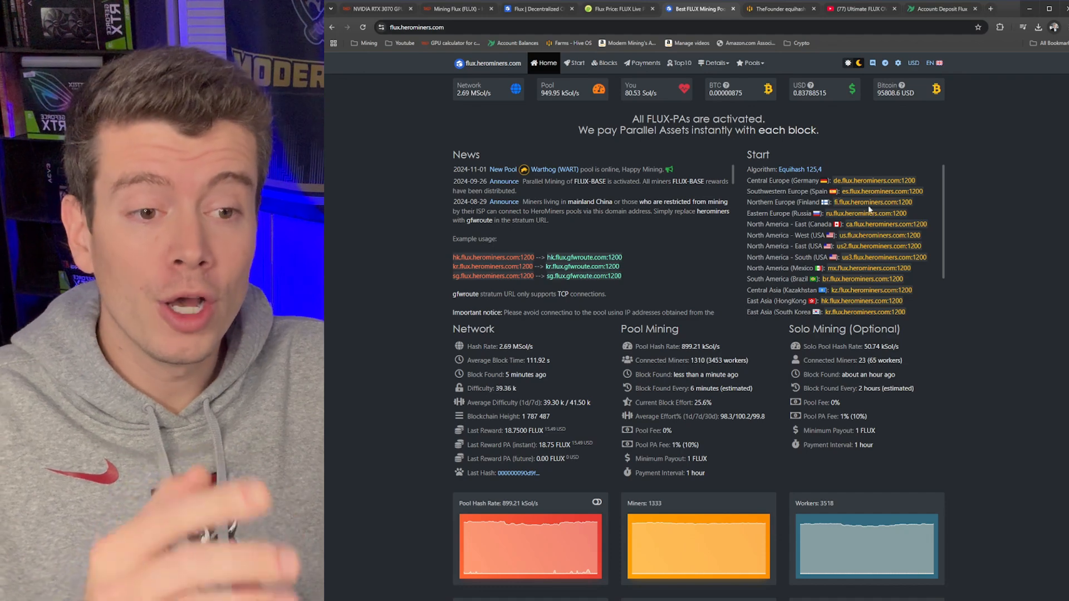
Step: Look up the wallet's HeroMiners stats: TheFounder at about 103.74 Sol/s with 0.3009 FLUX pending
scroll(down, 3)
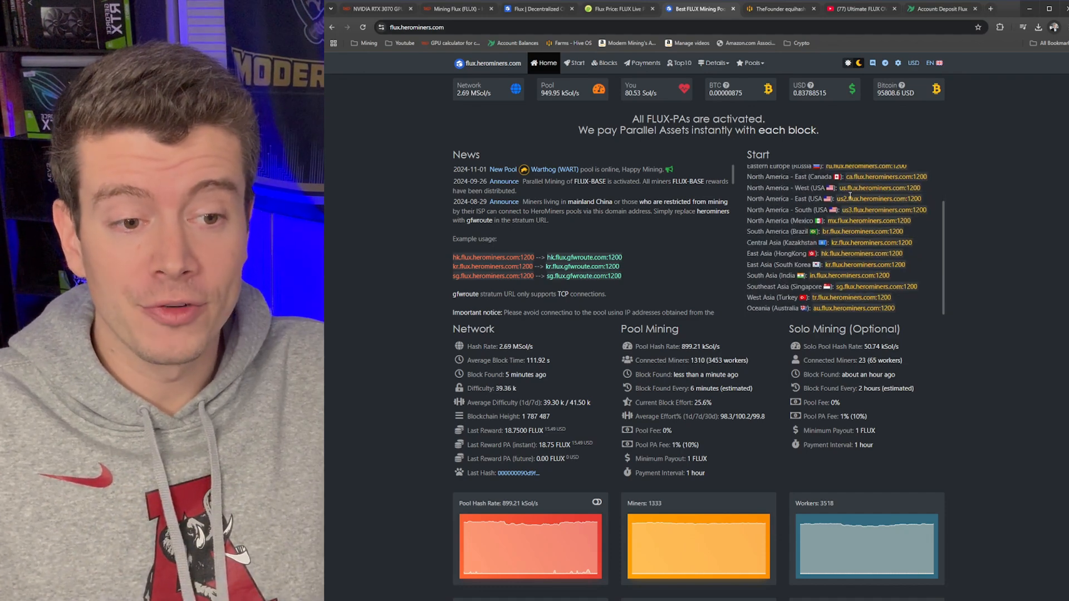
scroll(up, 3)
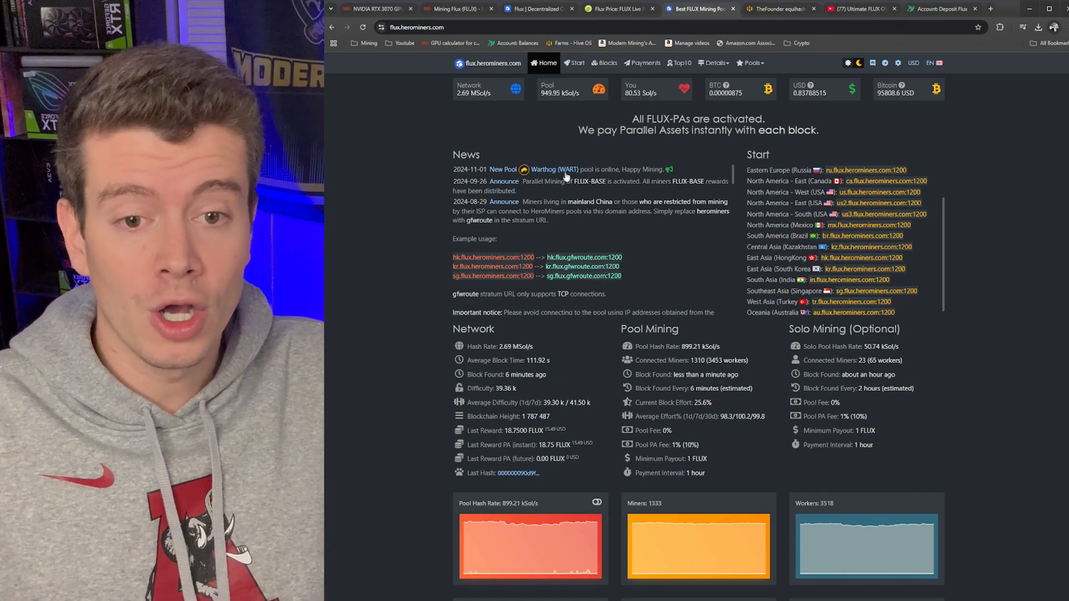
scroll(down, 3)
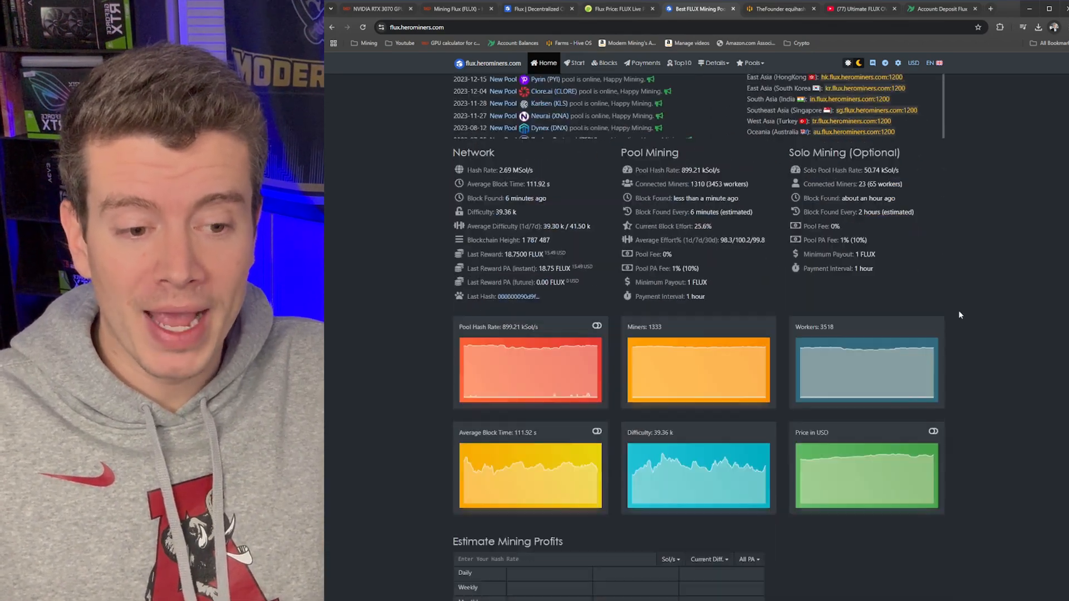
scroll(down, 3)
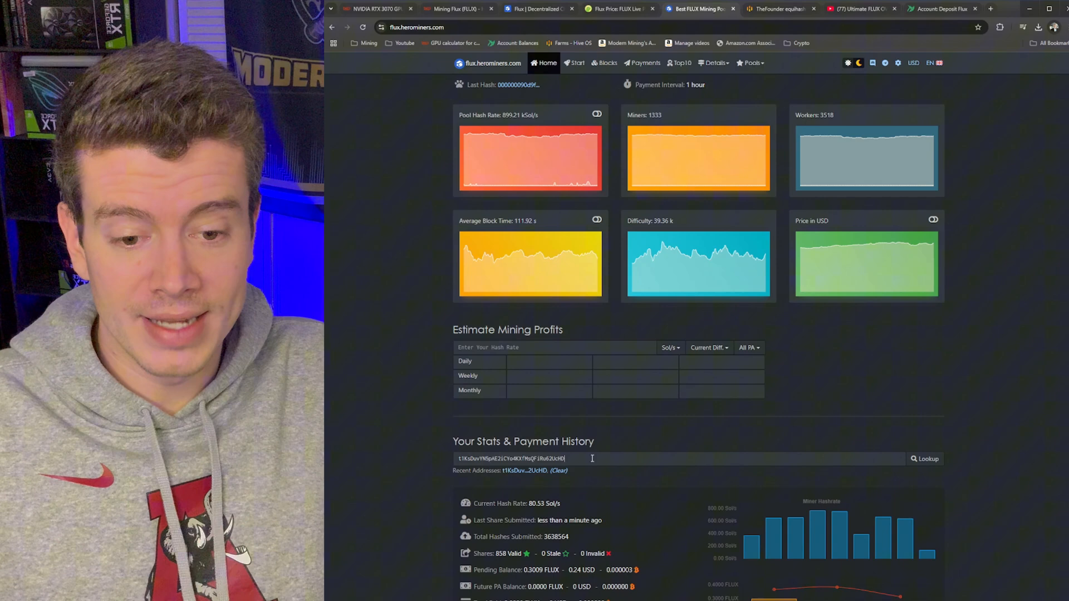
click(558, 471)
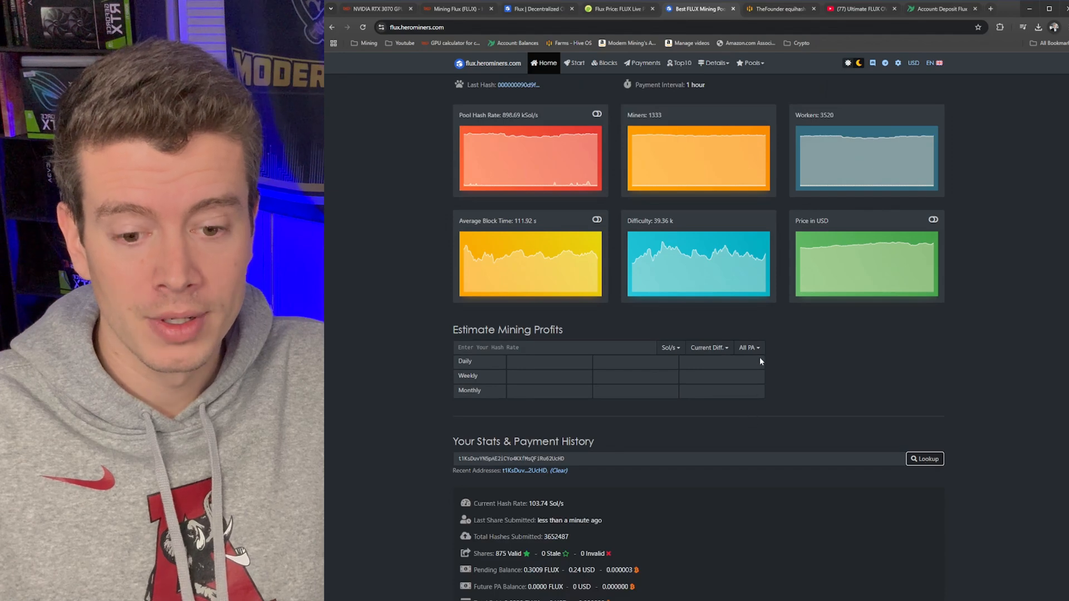
scroll(down, 3)
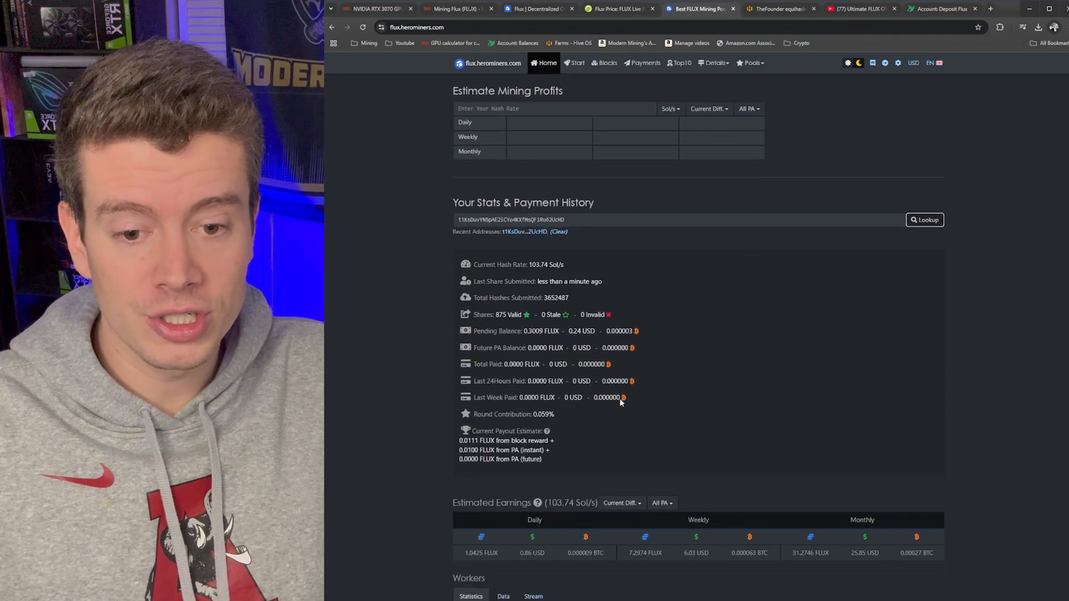
scroll(down, 3)
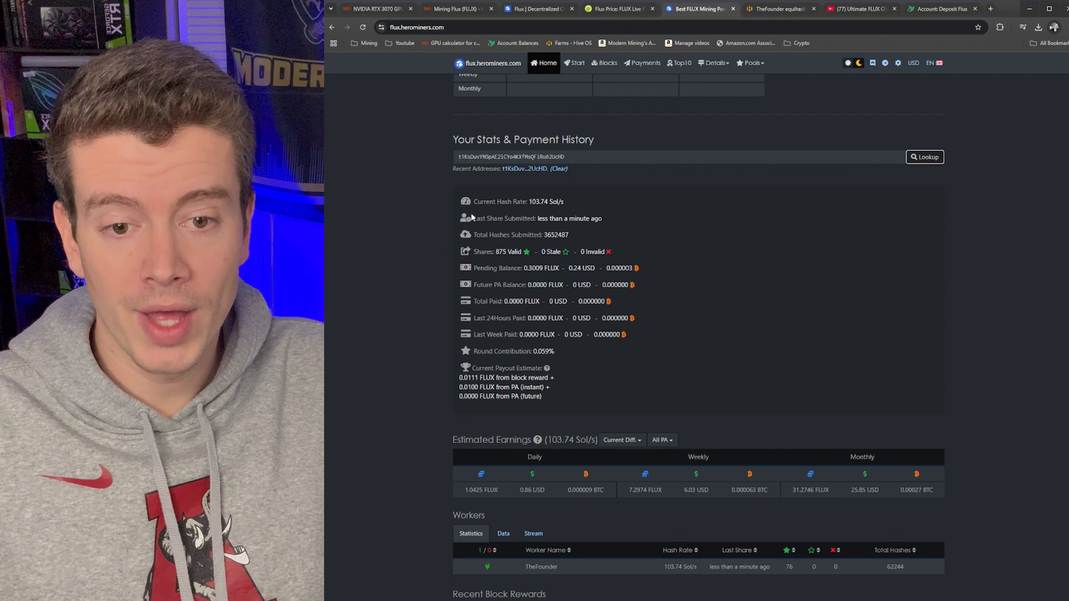
double_click(569, 218)
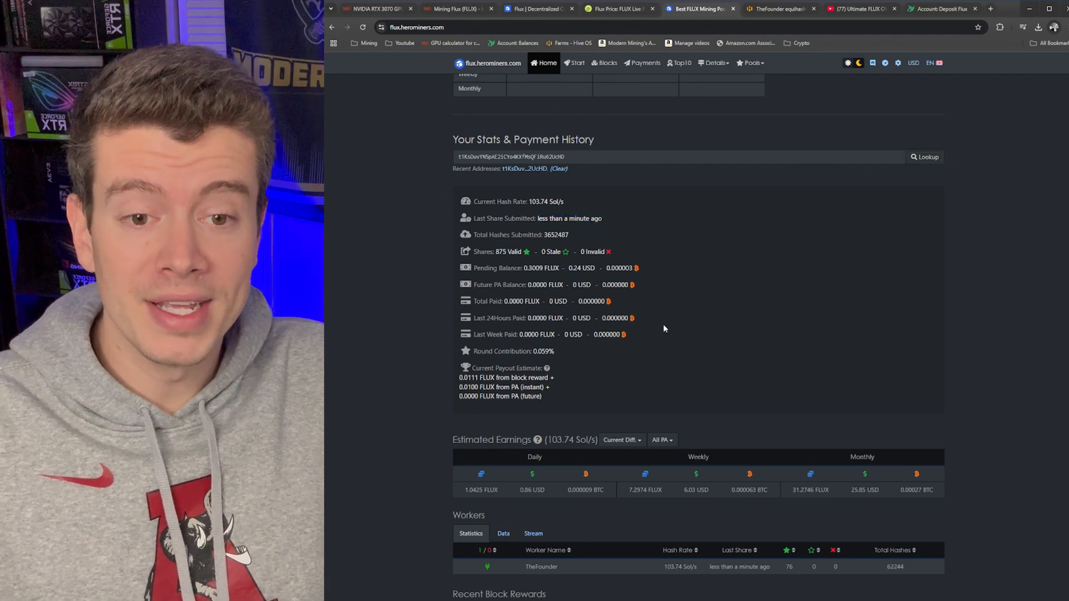
mouse_move(651, 370)
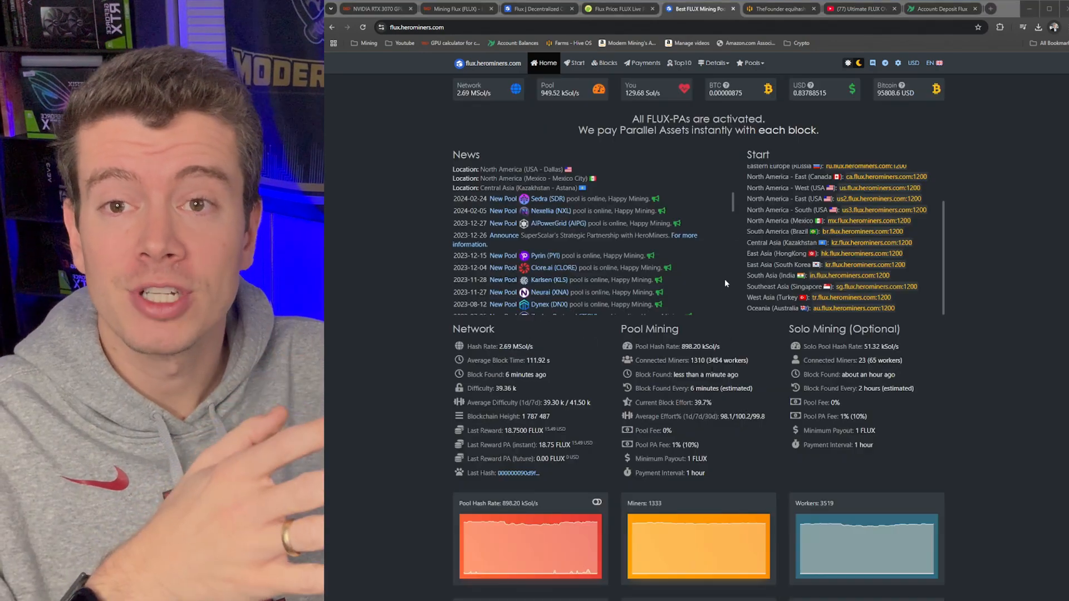
mouse_move(625, 139)
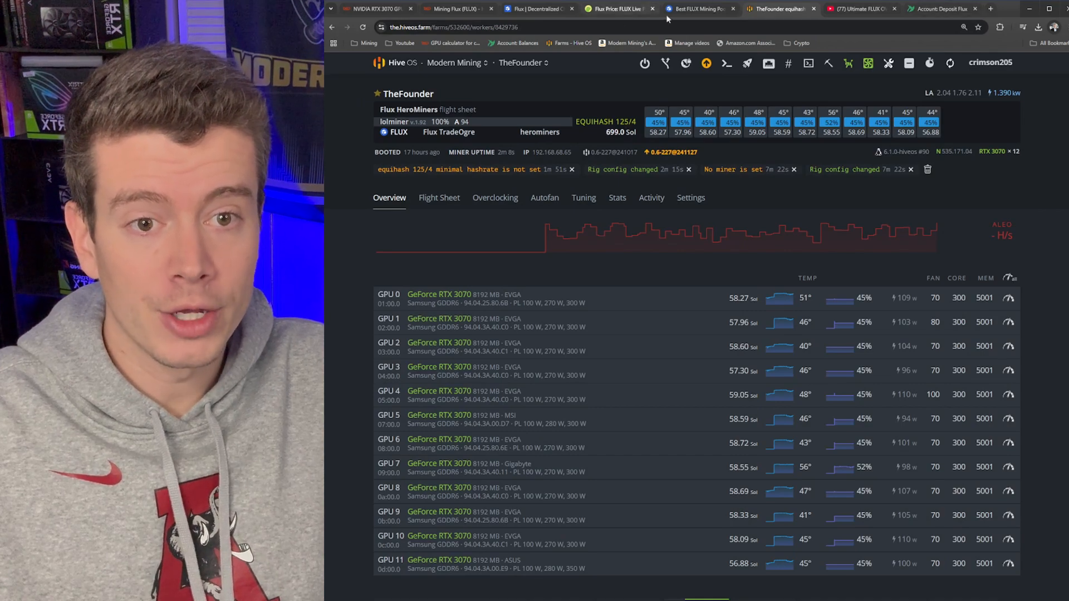
click(699, 8)
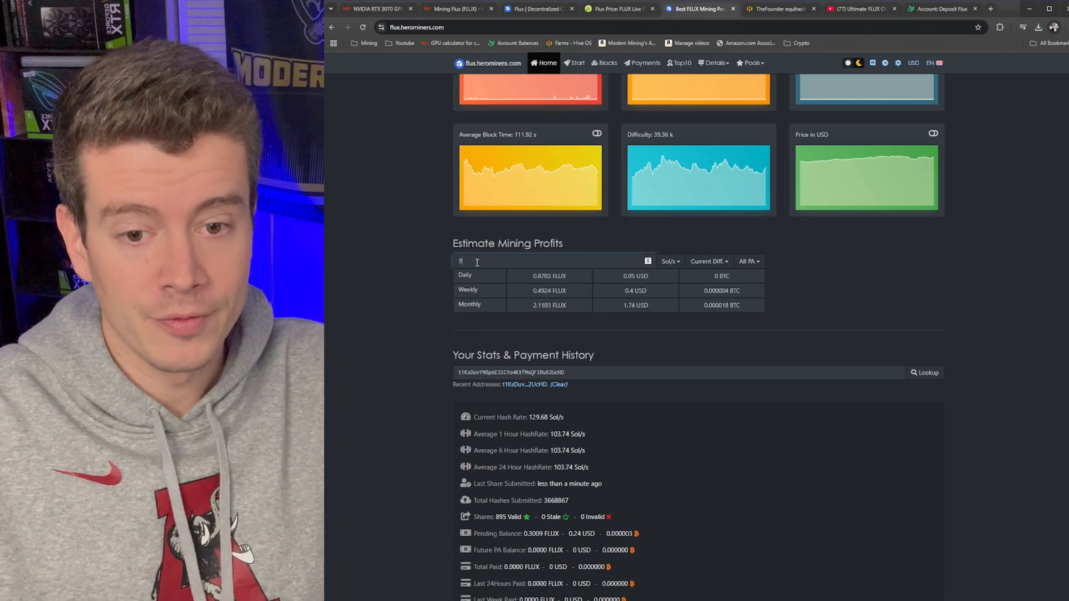
Step: Estimate earnings at 700 Sol/s (about 5.81 USD daily), then set a 6 FLUX minimum payout
text(700)
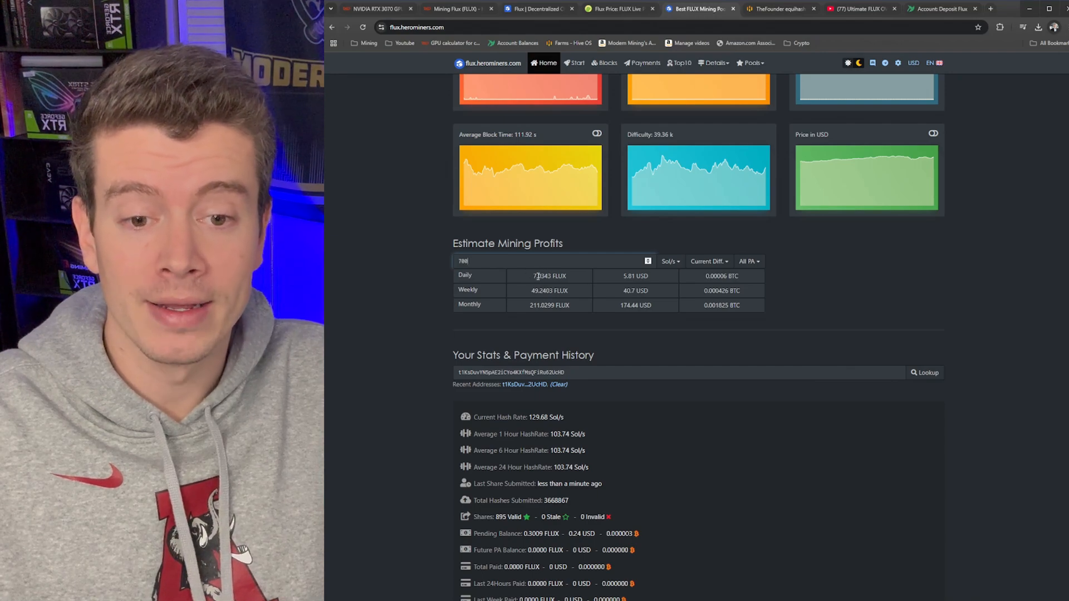
scroll(up, 3)
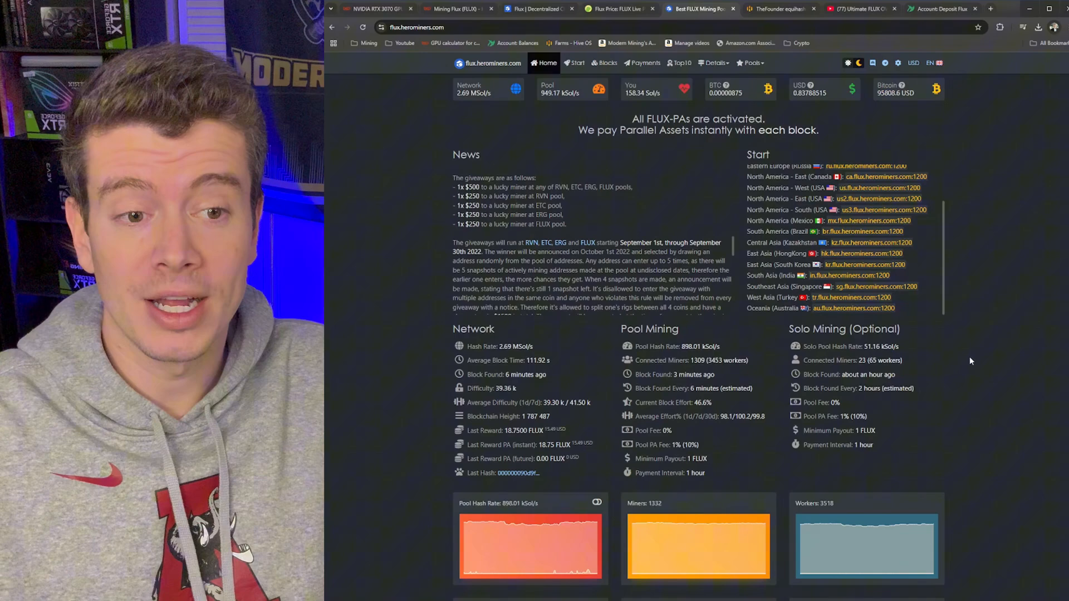
mouse_move(957, 233)
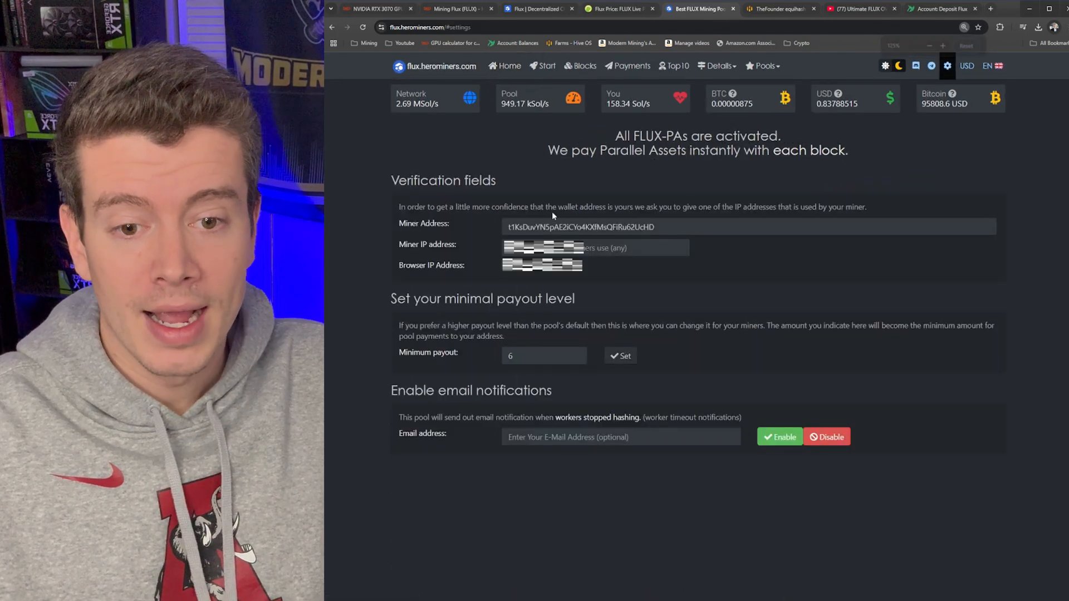
mouse_move(542, 265)
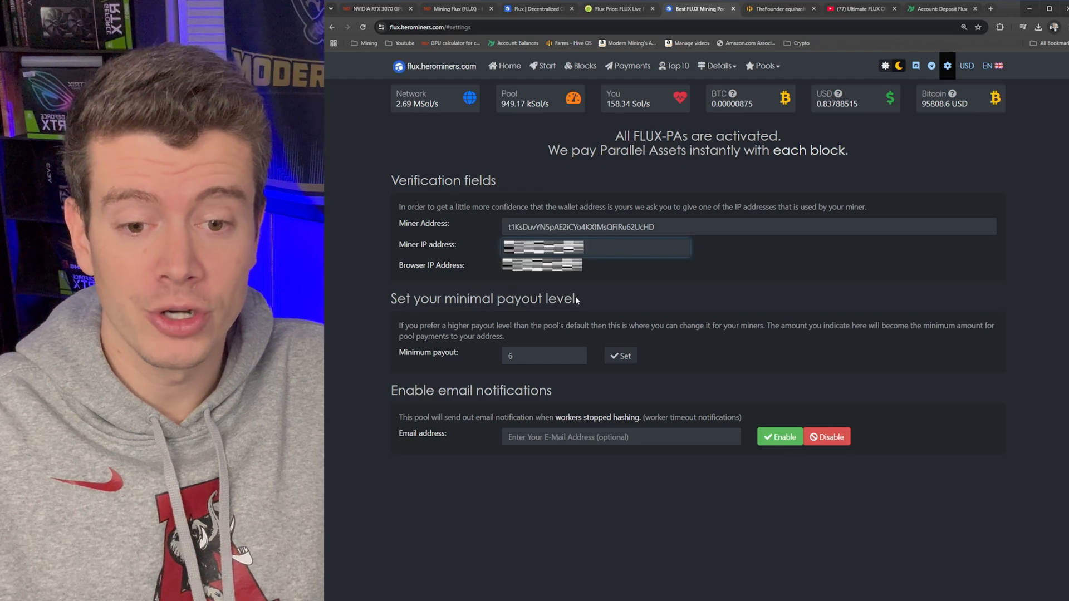
click(538, 356)
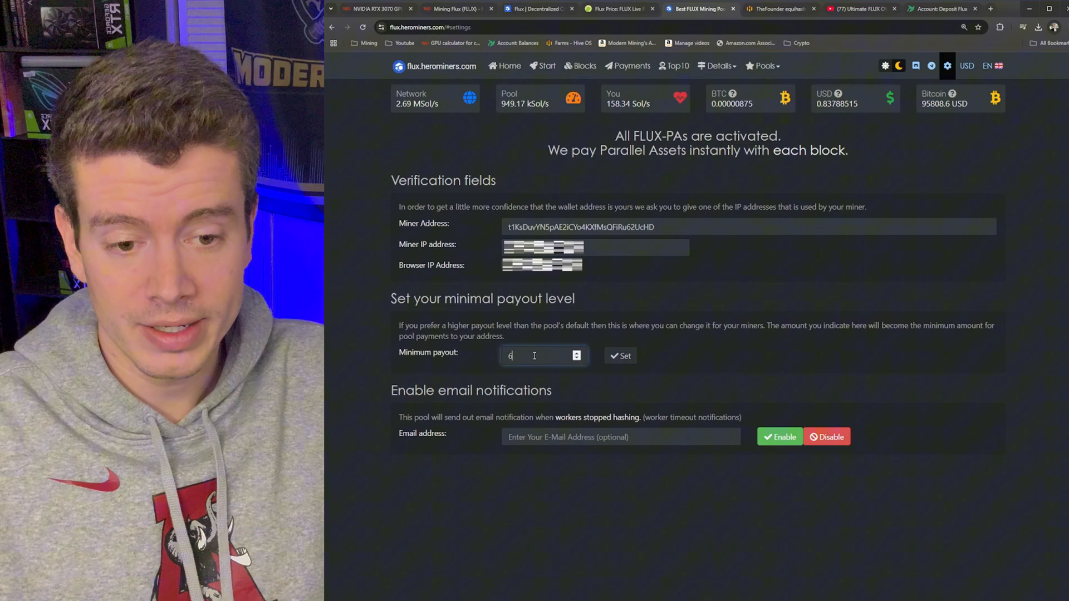
click(619, 355)
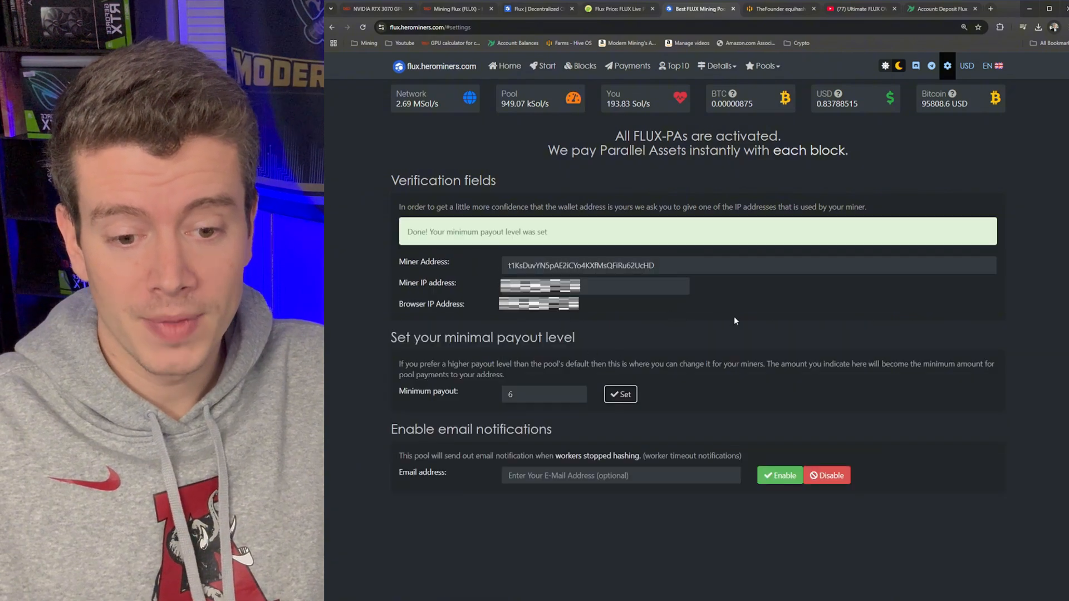
click(504, 66)
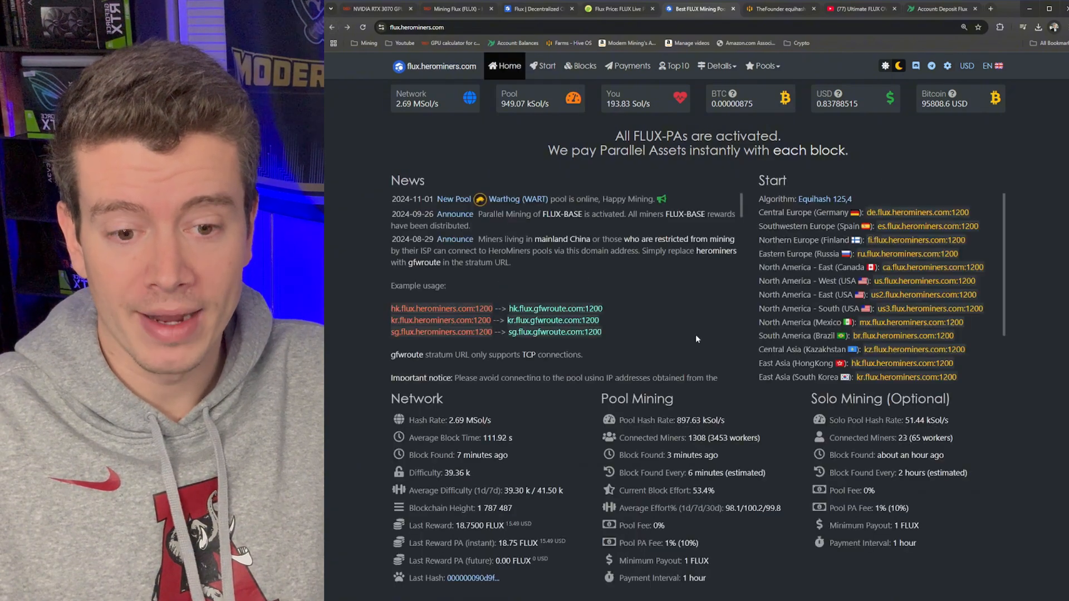
scroll(down, 3)
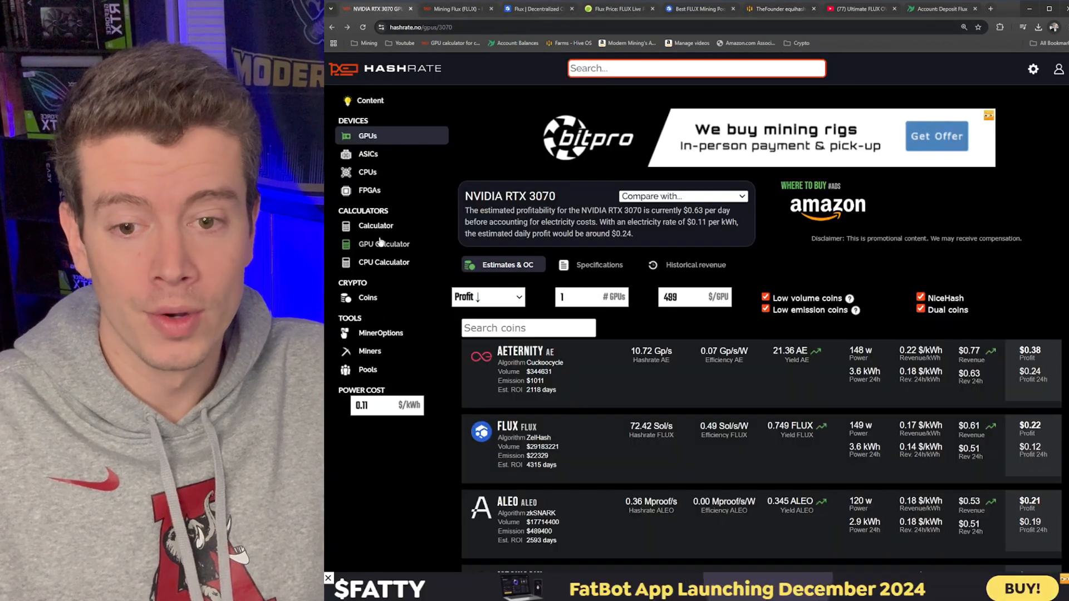
Step: Calculate FLUX at 700 Sol/s and 1400 W: $5.79 revenue, $3.70 power, $2.10 profit
click(375, 225)
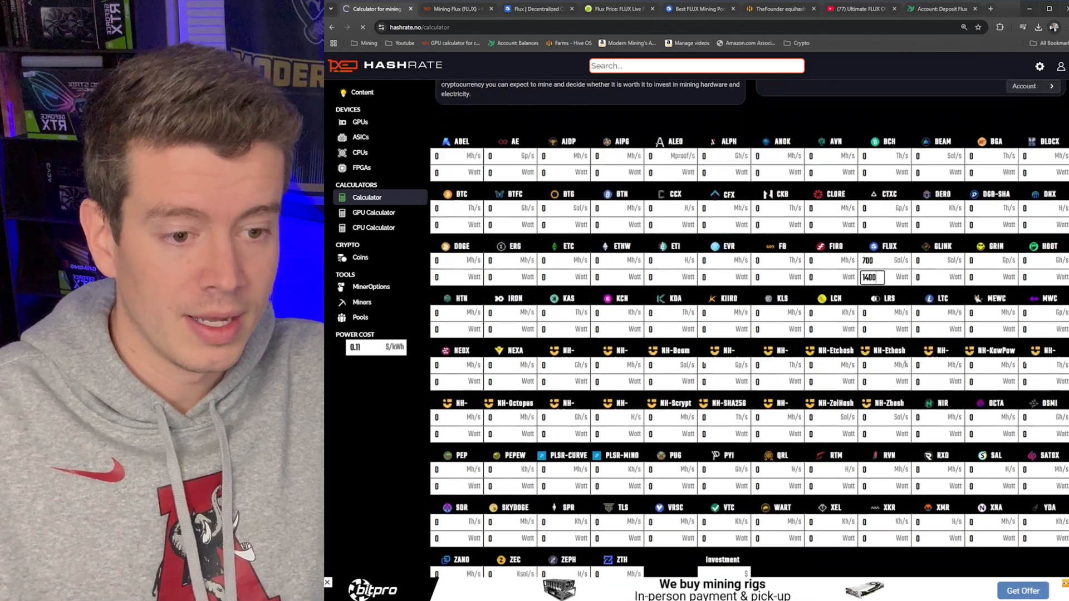
click(724, 332)
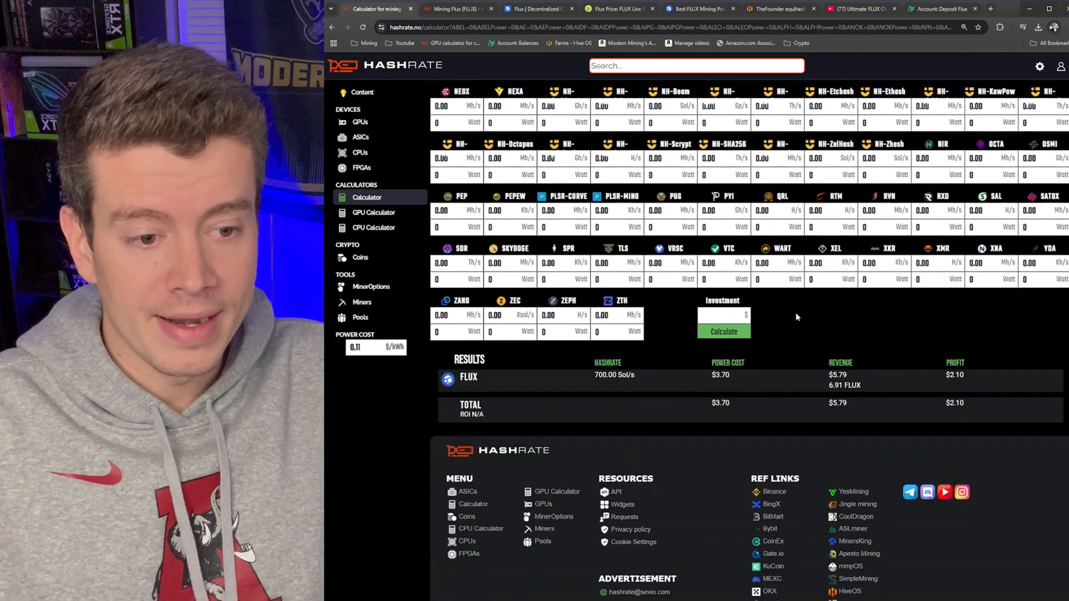